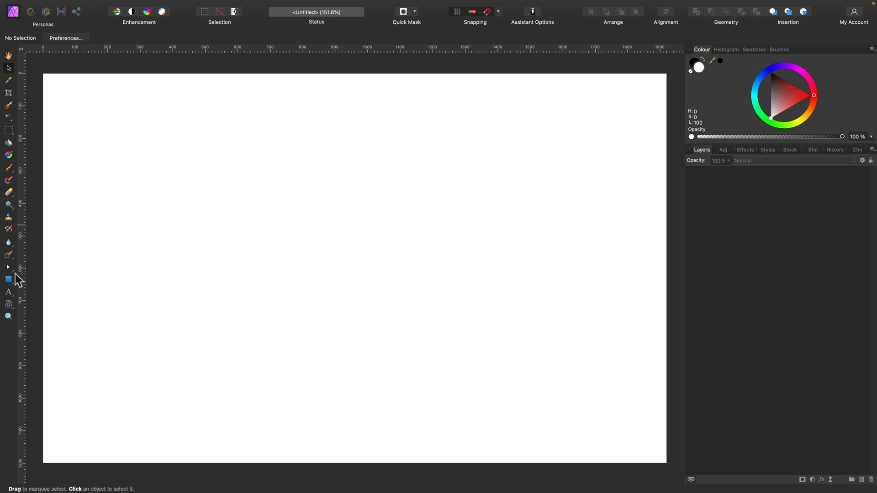
# - Draw a deep navy-filled rectangle over the canvas, lock it and rename it 'background'
pyautogui.click(8, 279)
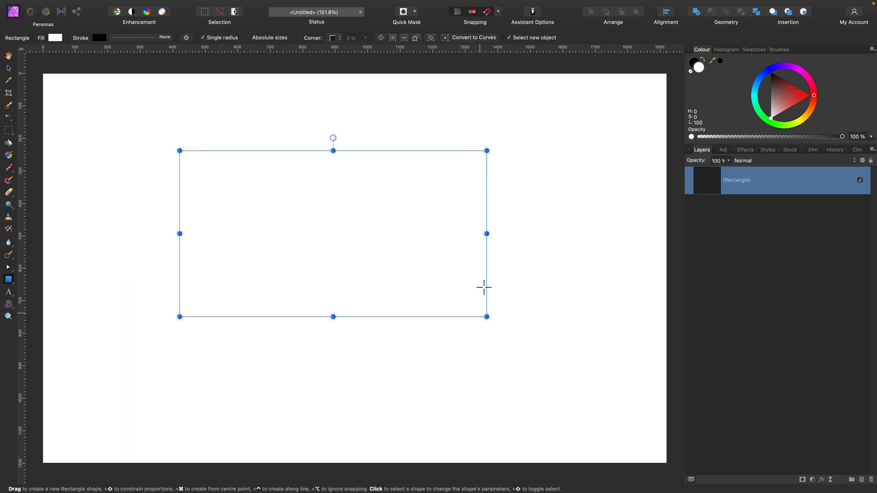
pyautogui.click(54, 37)
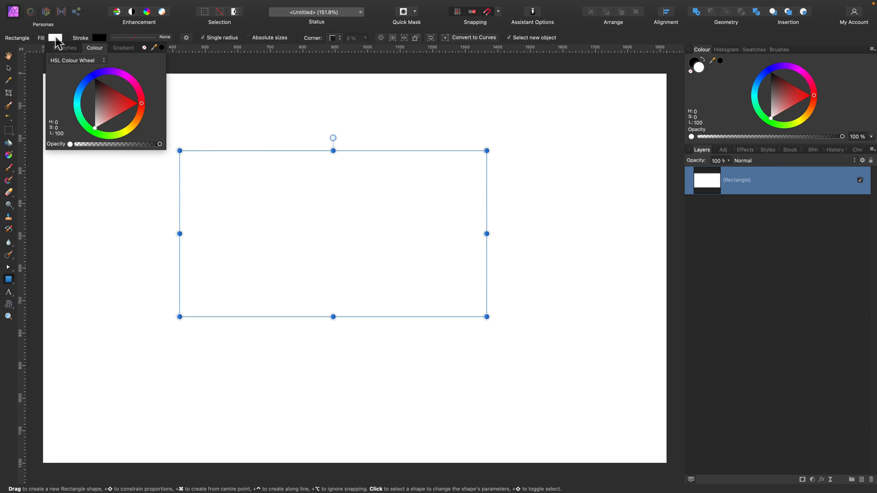
pyautogui.click(88, 88)
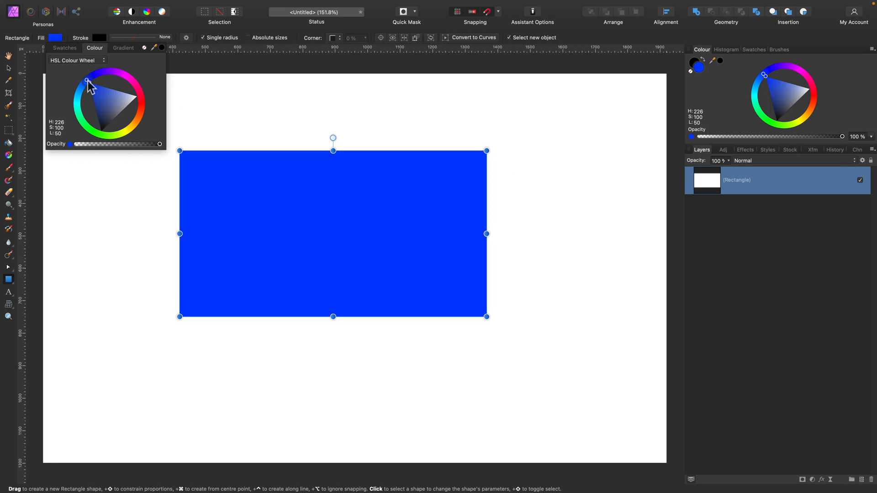
pyautogui.moveTo(87, 80); pyautogui.dragTo(104, 124)
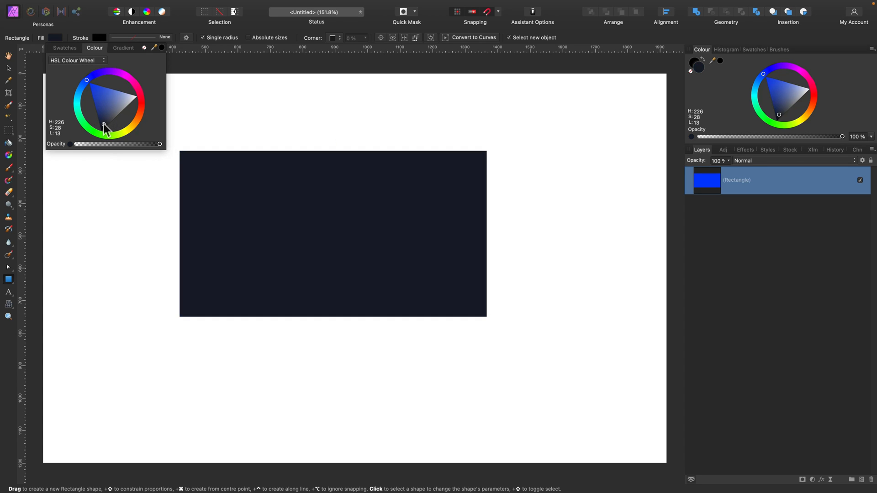
pyautogui.click(333, 233)
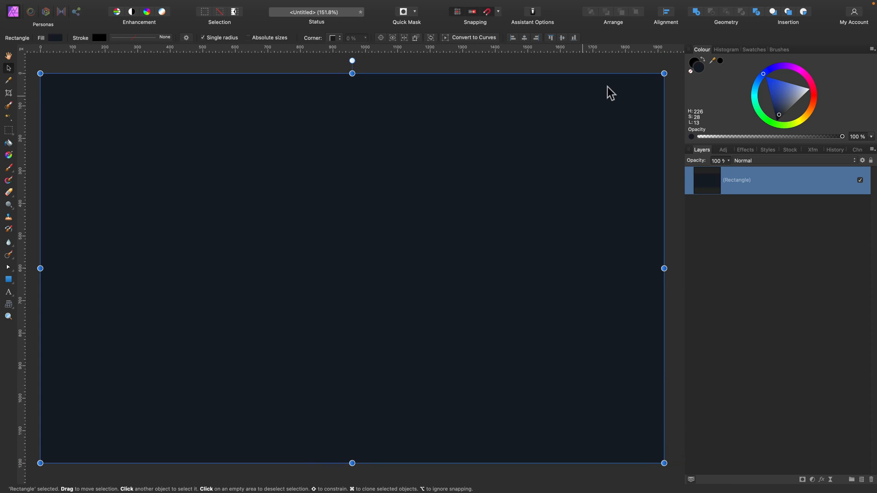
pyautogui.moveTo(871, 167)
pyautogui.write('back')
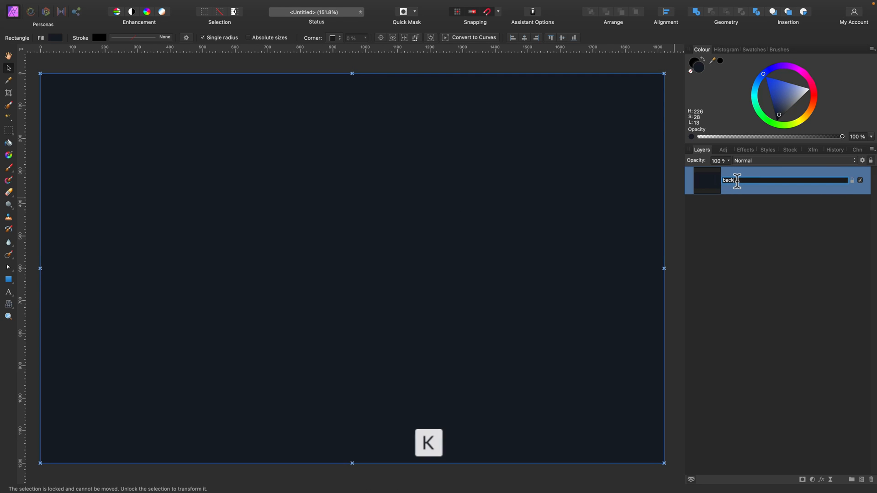
pyautogui.write('ground')
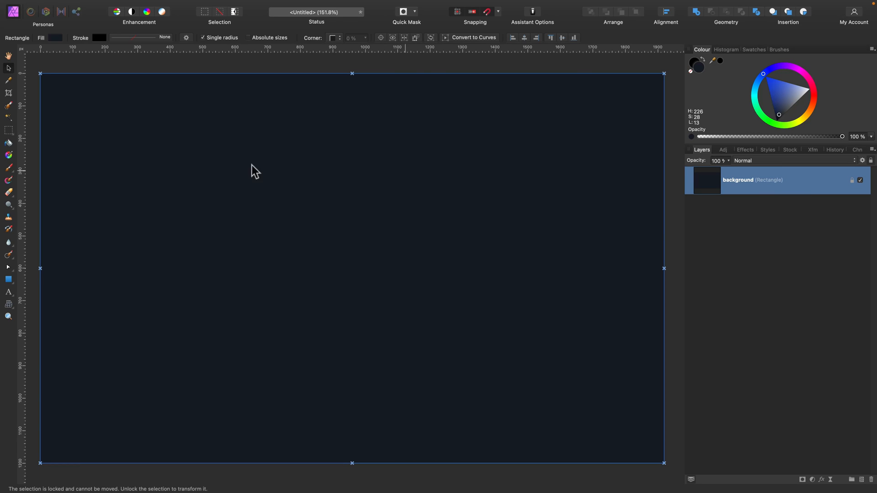
# - Add white artistic text 'Retro' and set its size to 288 pt
pyautogui.click(8, 292)
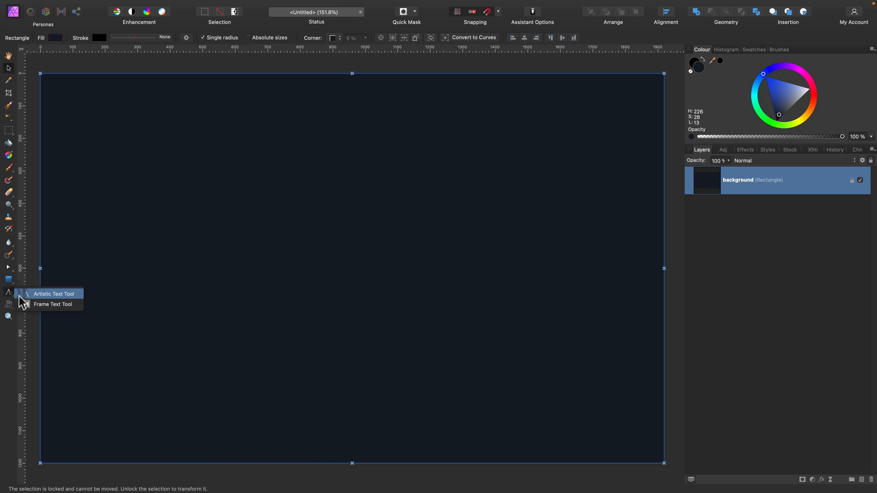
pyautogui.click(54, 294)
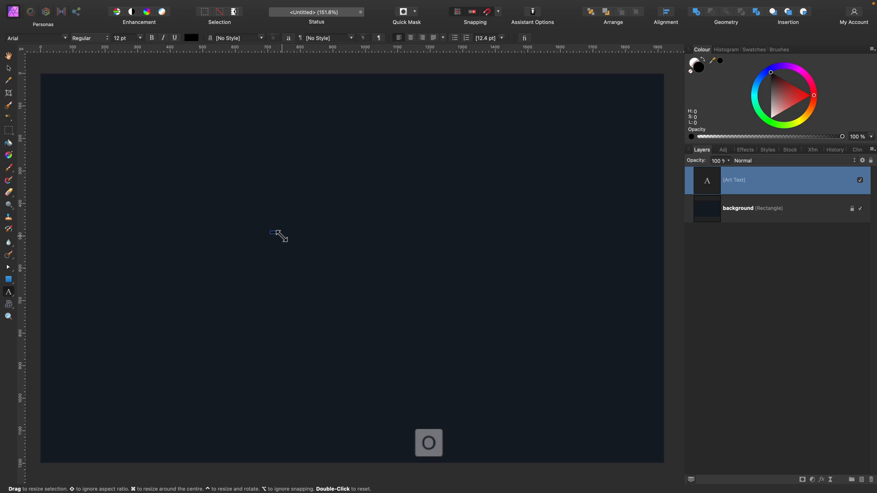
pyautogui.press('cmd+a')
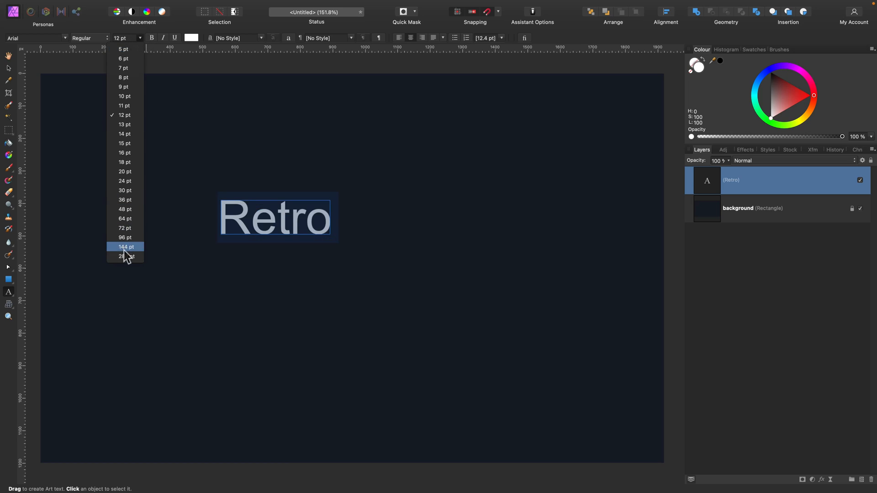
pyautogui.click(126, 257)
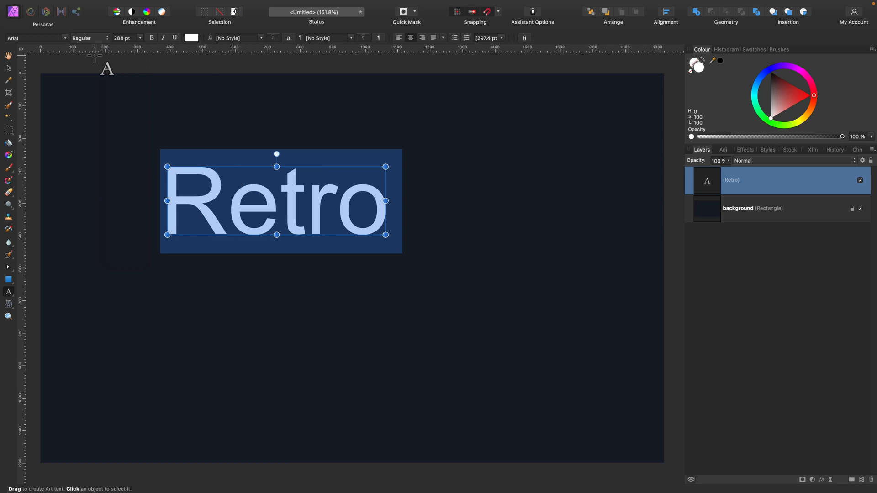
# - Apply the LEMON MILK font to the RETRO title
pyautogui.click(35, 38)
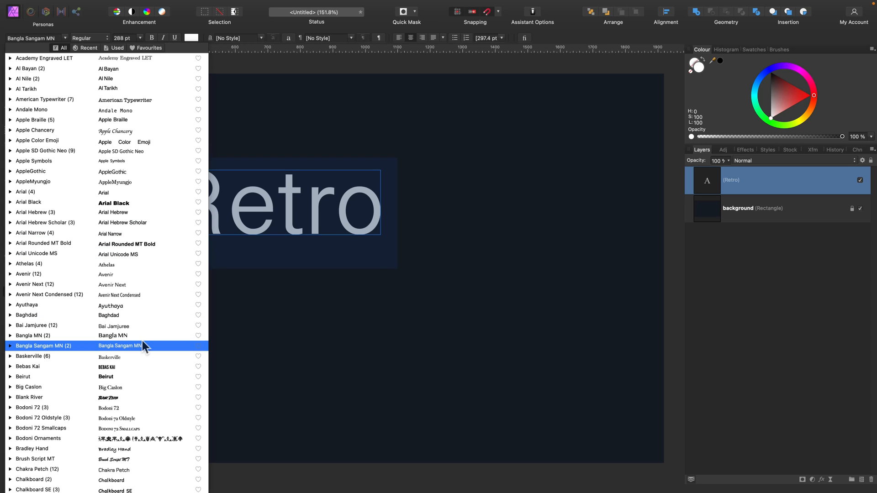
pyautogui.click(120, 294)
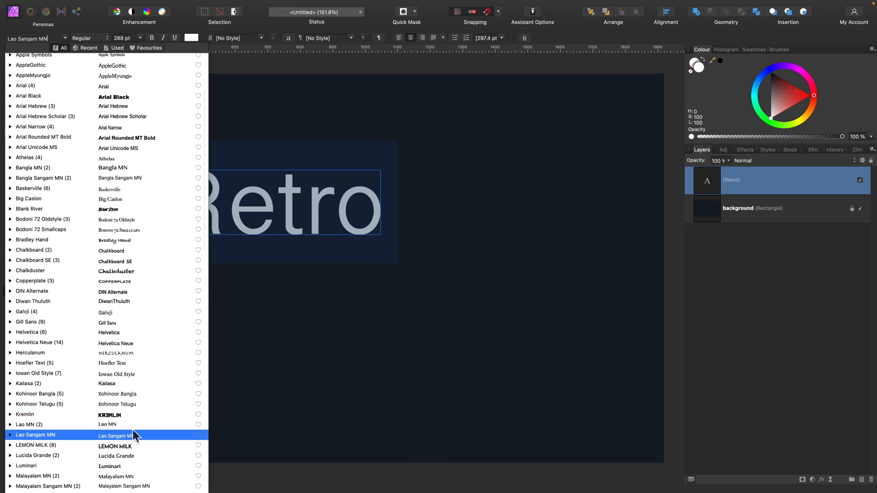
pyautogui.click(114, 446)
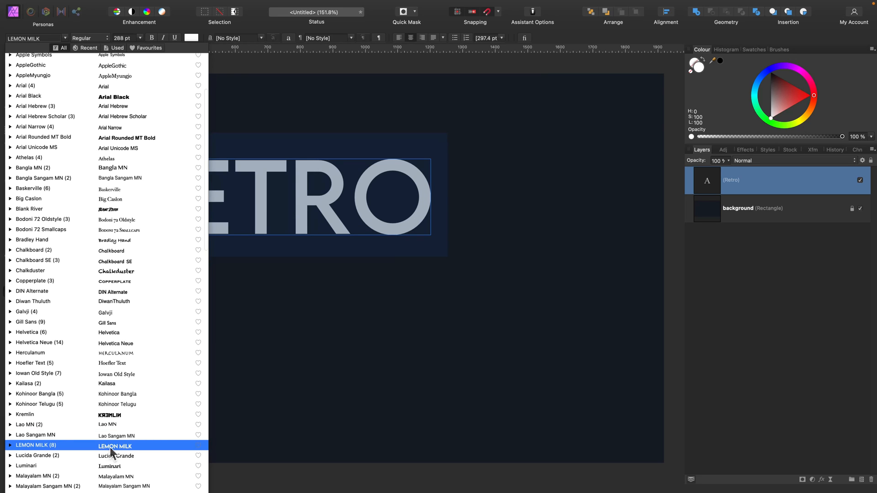
pyautogui.click(115, 446)
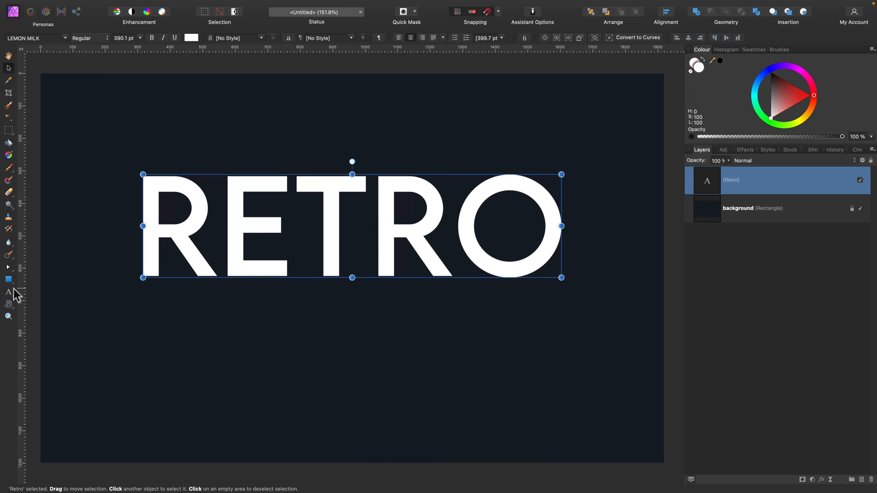
pyautogui.click(9, 291)
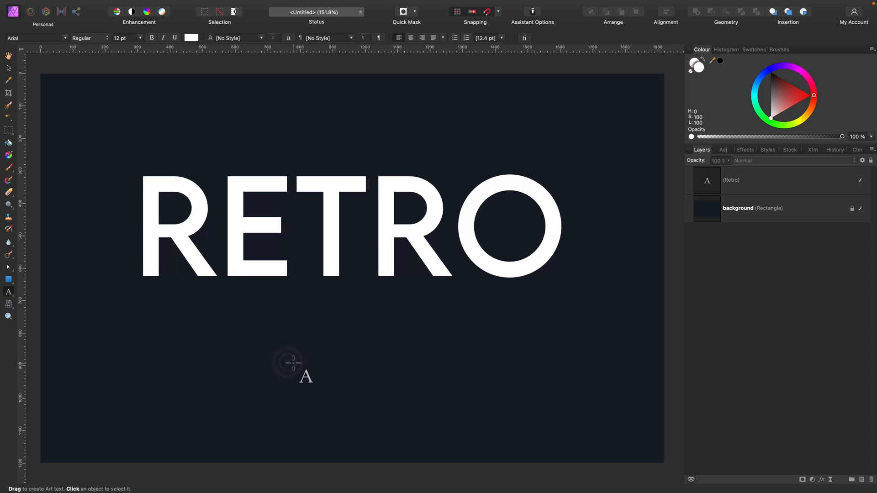
# - Type 'Style' as a new text line and set it in the Blank River font
pyautogui.click(294, 362)
pyautogui.write('Style')
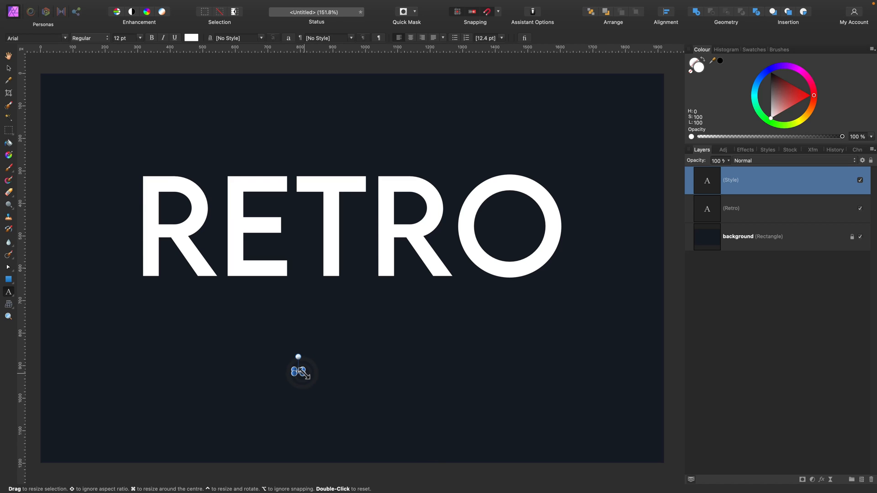
pyautogui.click(298, 371)
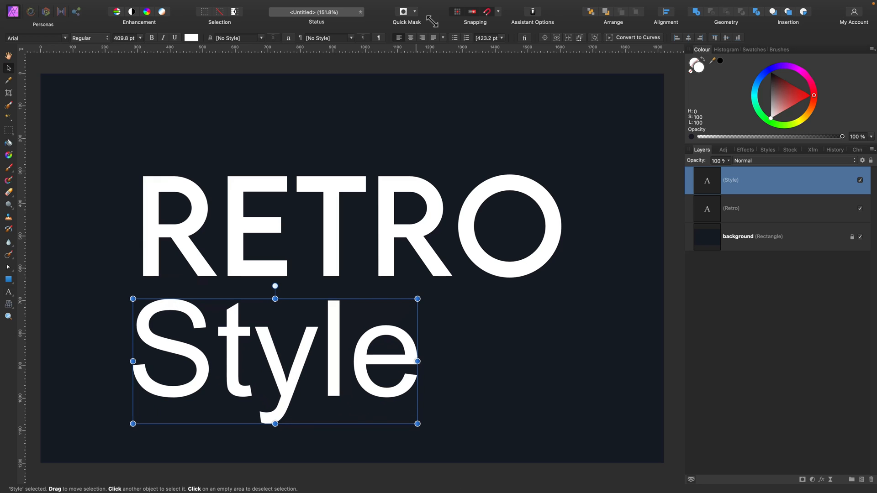
pyautogui.click(35, 37)
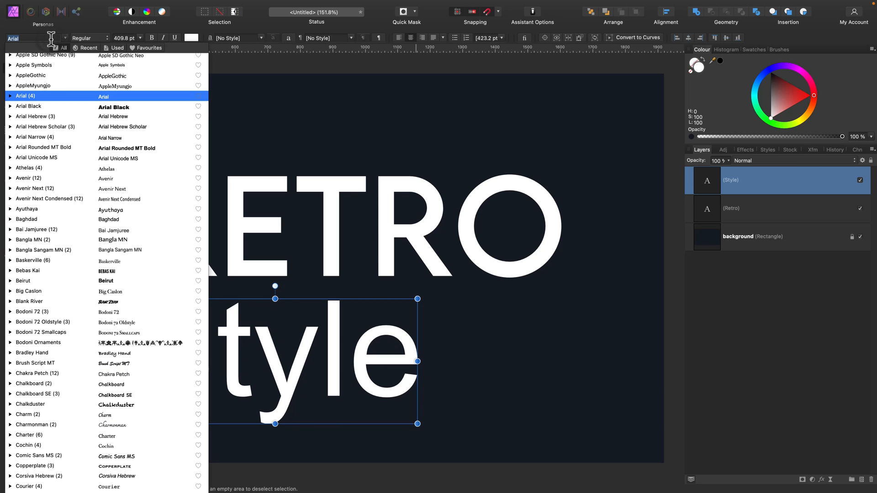
pyautogui.click(30, 301)
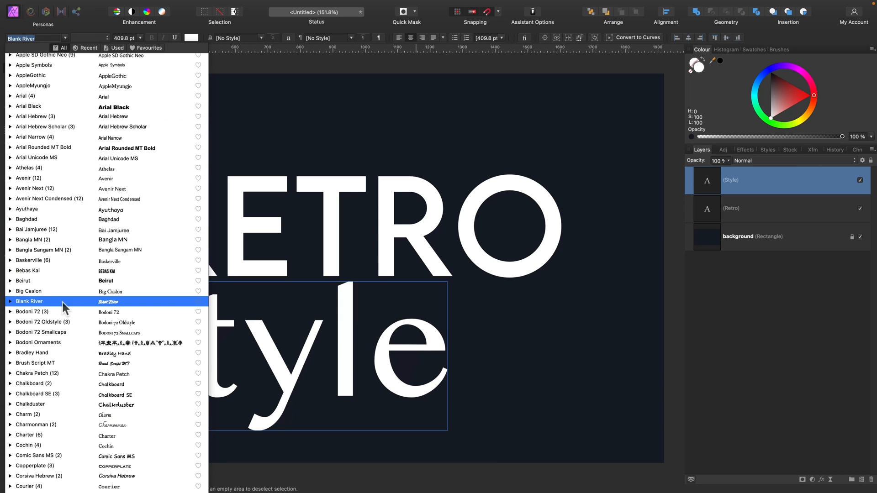
pyautogui.click(29, 301)
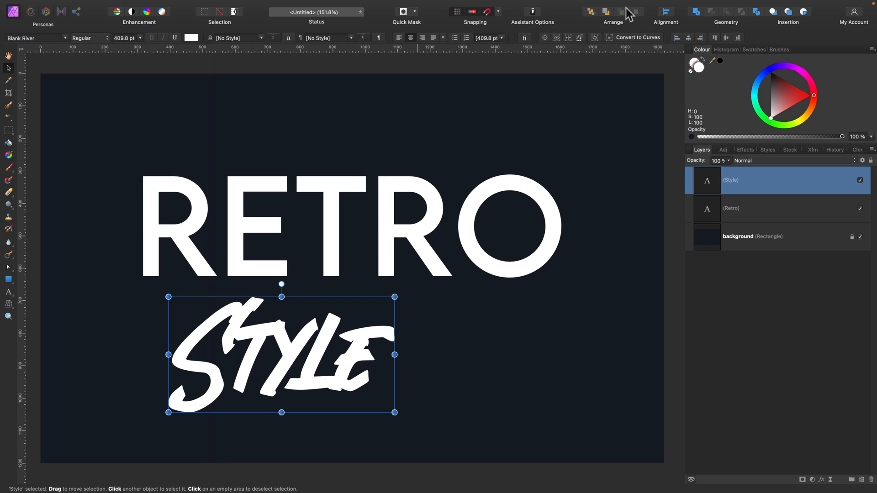
# - Centre Style beneath RETRO, then select the RETRO layer
pyautogui.click(665, 11)
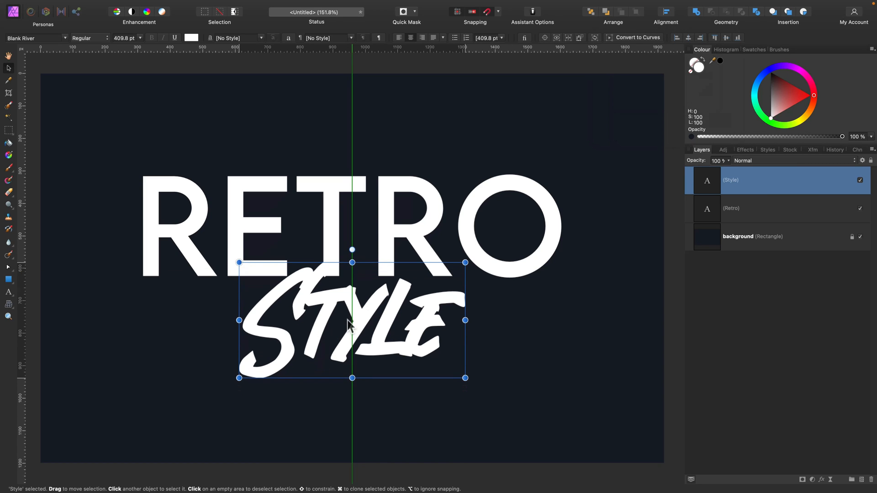
pyautogui.click(783, 208)
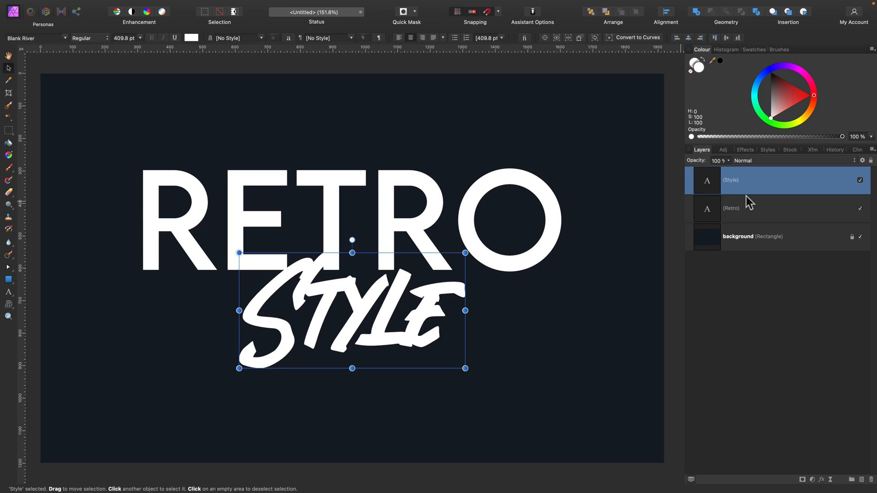
pyautogui.click(755, 208)
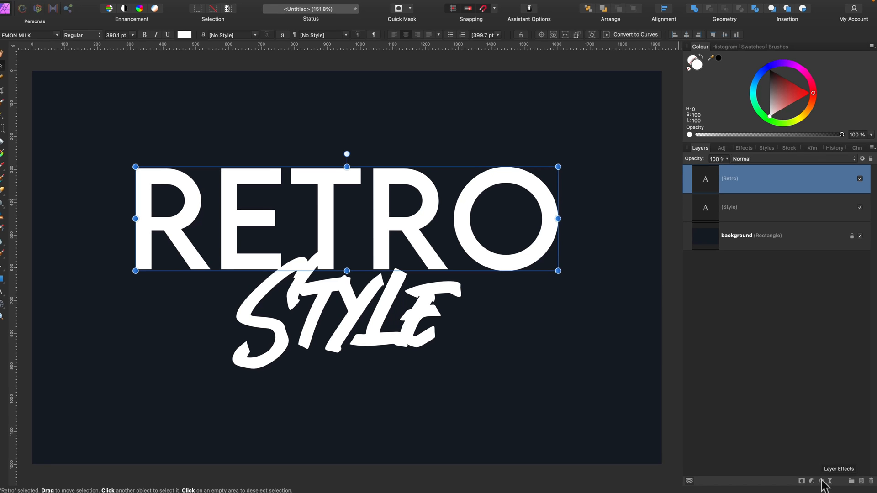
# - Edit RETRO's Gradient Overlay stops: pink start, lavender middle, blue end
pyautogui.click(811, 481)
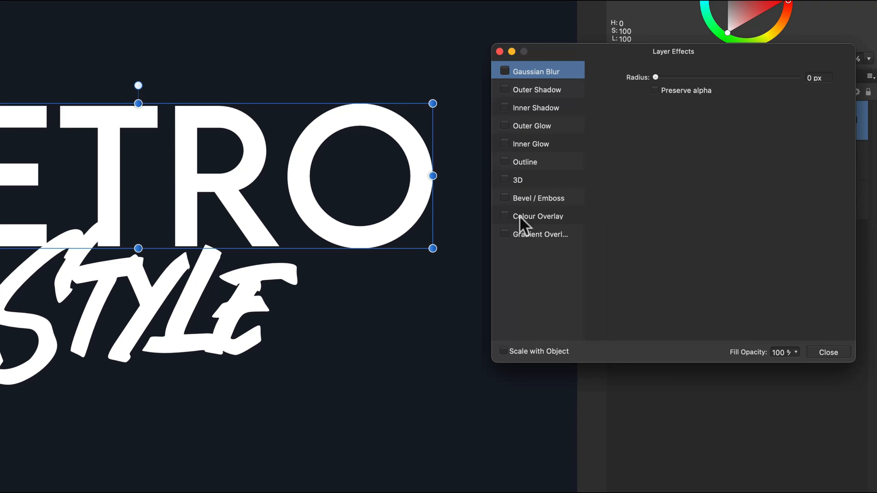
pyautogui.moveTo(509, 246)
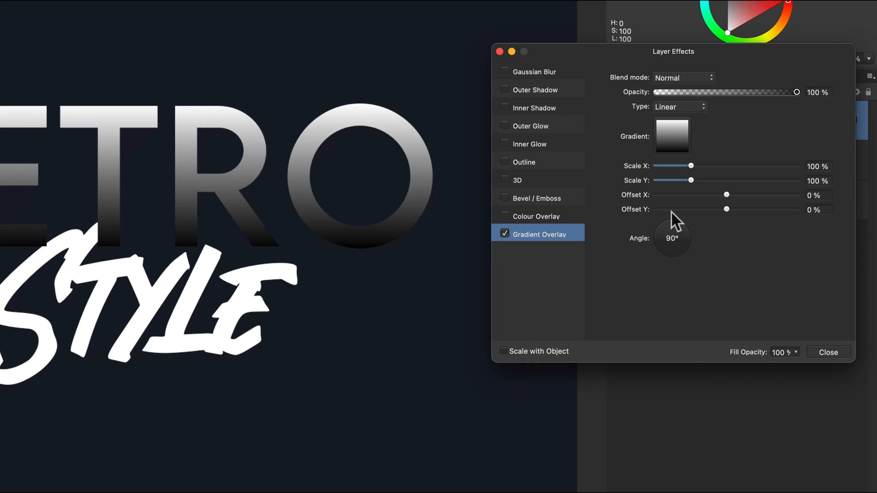
pyautogui.click(671, 136)
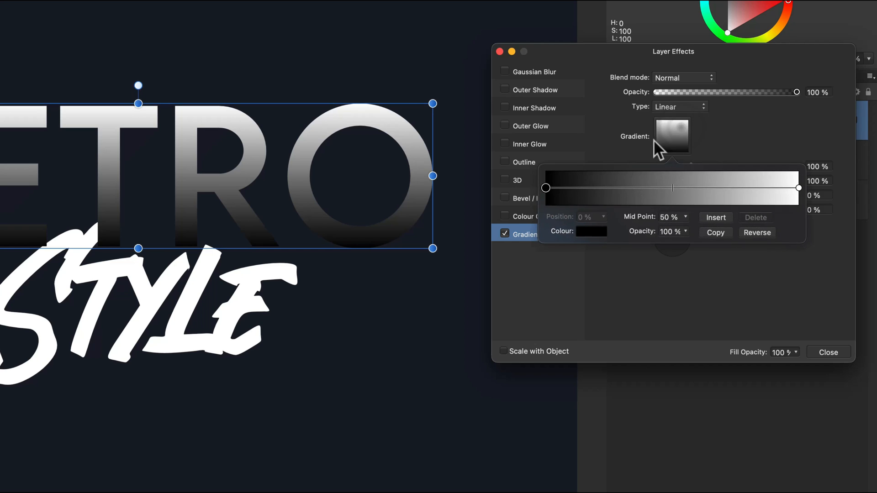
pyautogui.click(798, 187)
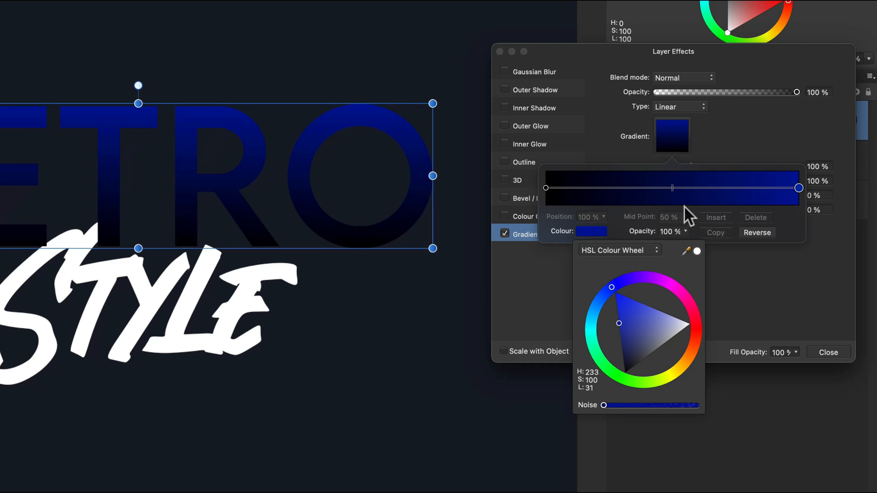
pyautogui.click(546, 187)
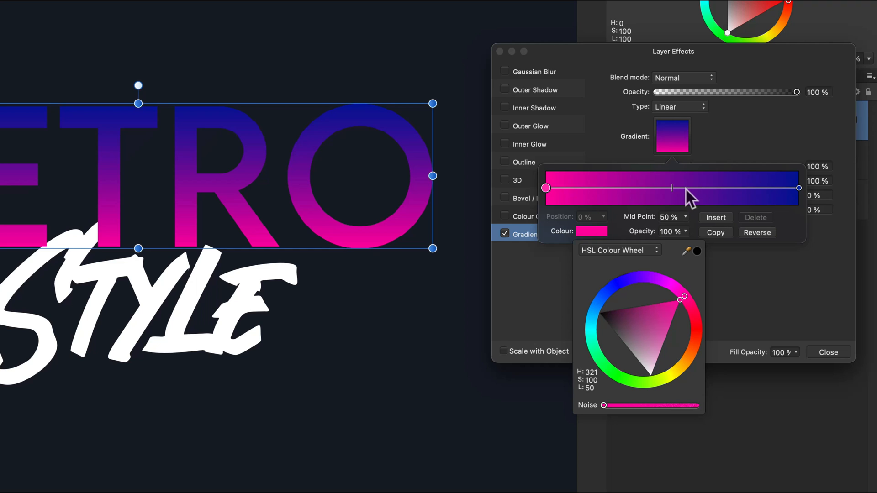
pyautogui.click(673, 188)
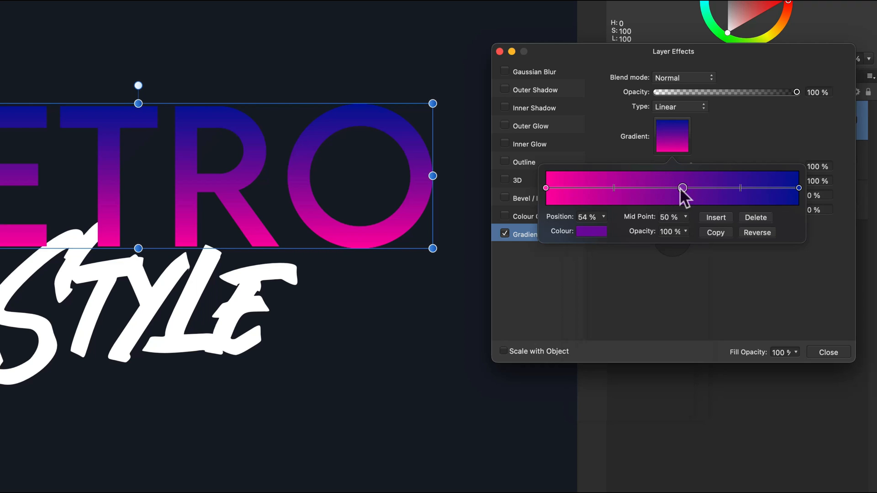
pyautogui.click(591, 232)
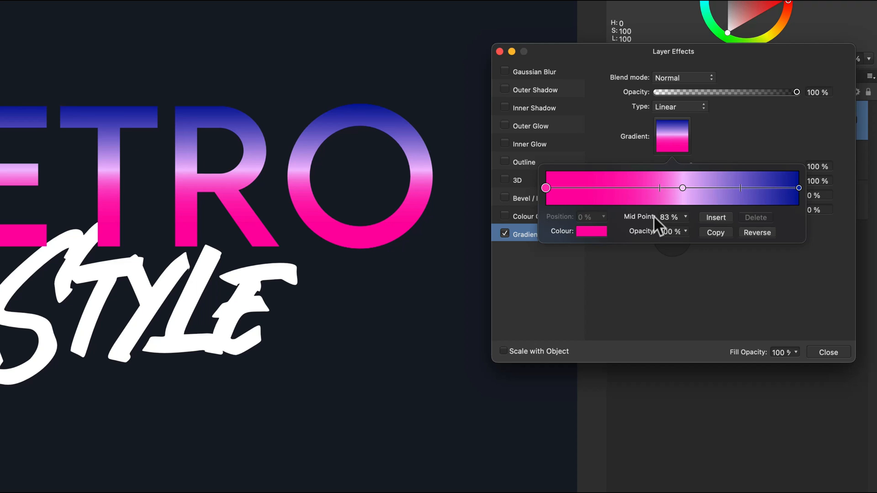
pyautogui.moveTo(519, 137)
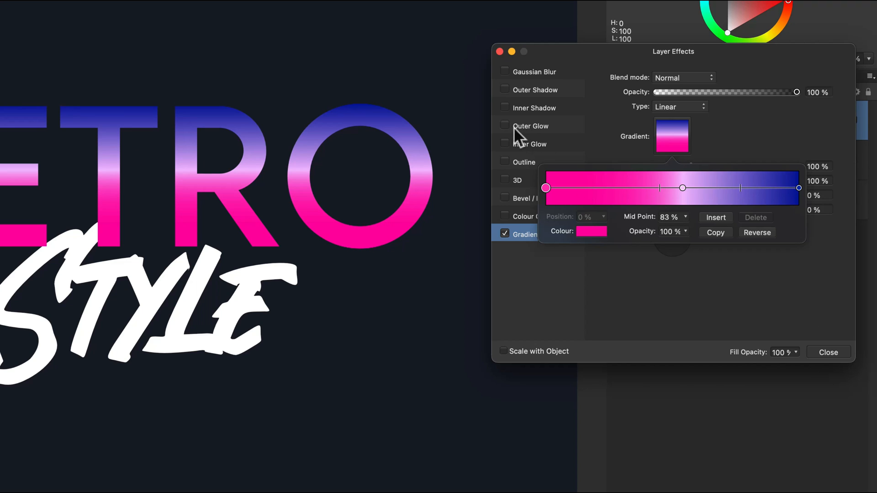
pyautogui.moveTo(511, 154)
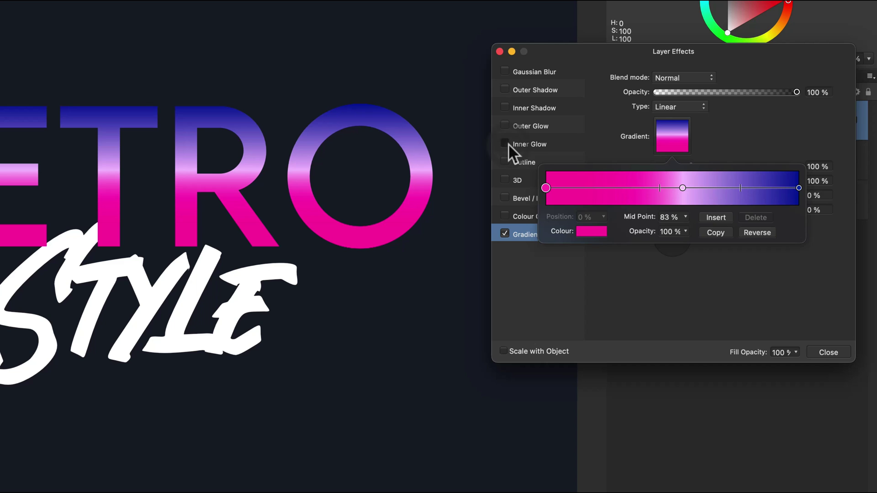
# - Enable a white Inner Glow on RETRO with Overlay blend mode
pyautogui.click(504, 144)
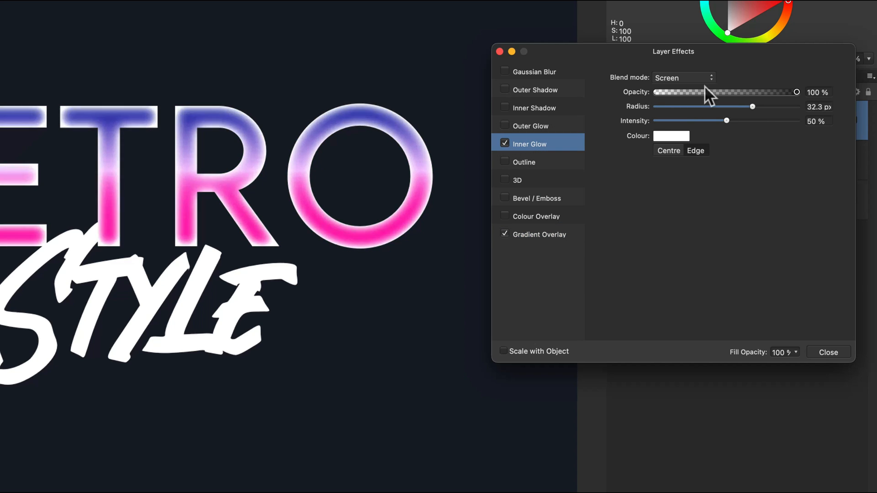
pyautogui.click(681, 77)
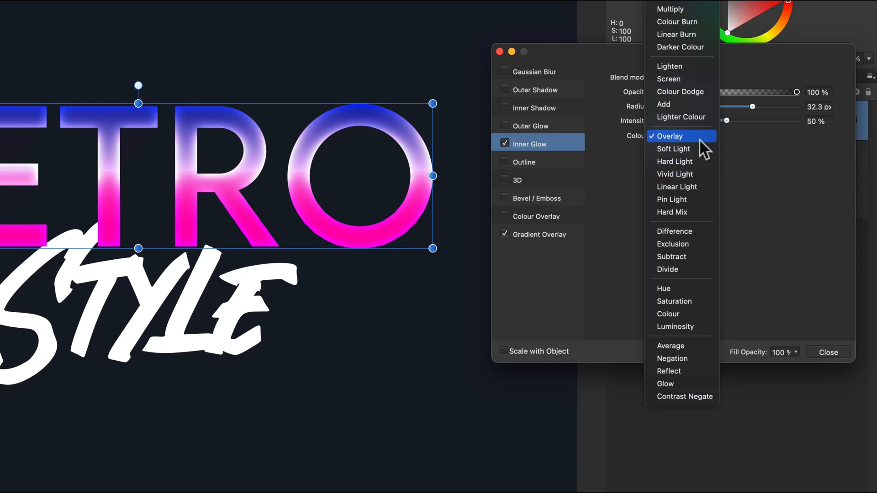
pyautogui.click(670, 136)
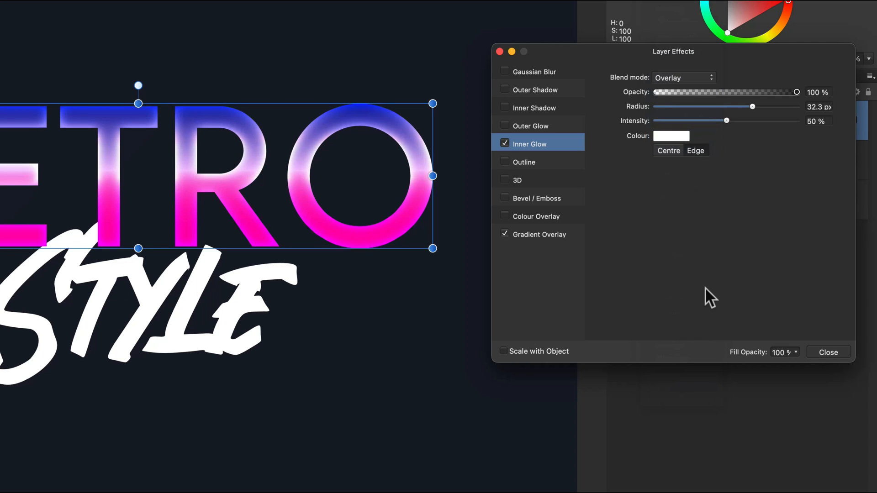
pyautogui.click(827, 351)
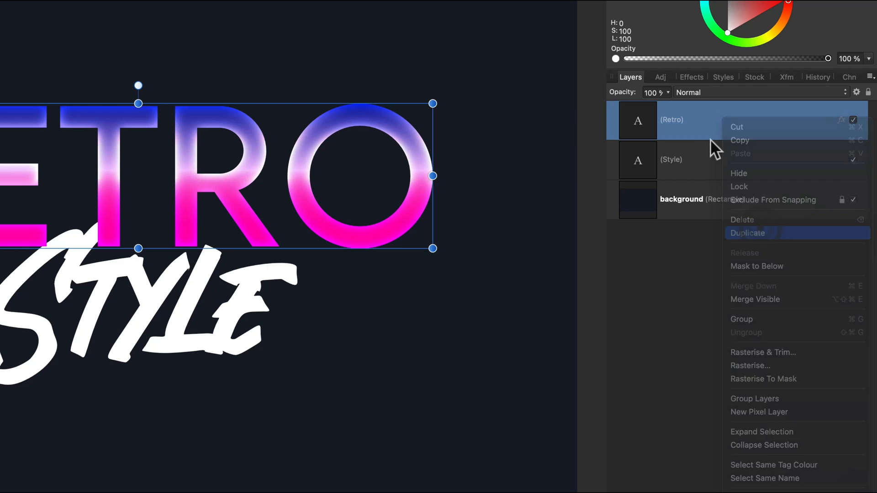
# - Duplicate the RETRO text layer via its context menu
pyautogui.click(747, 233)
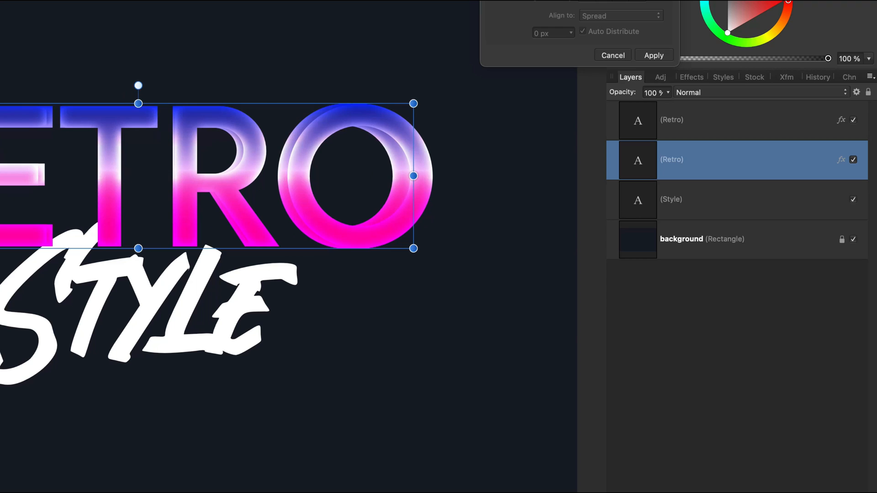
pyautogui.moveTo(108, 149)
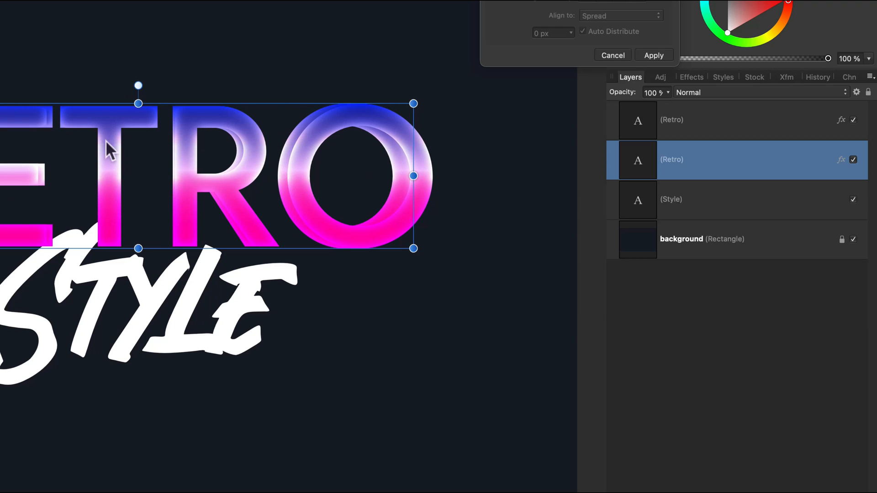
pyautogui.moveTo(837, 176)
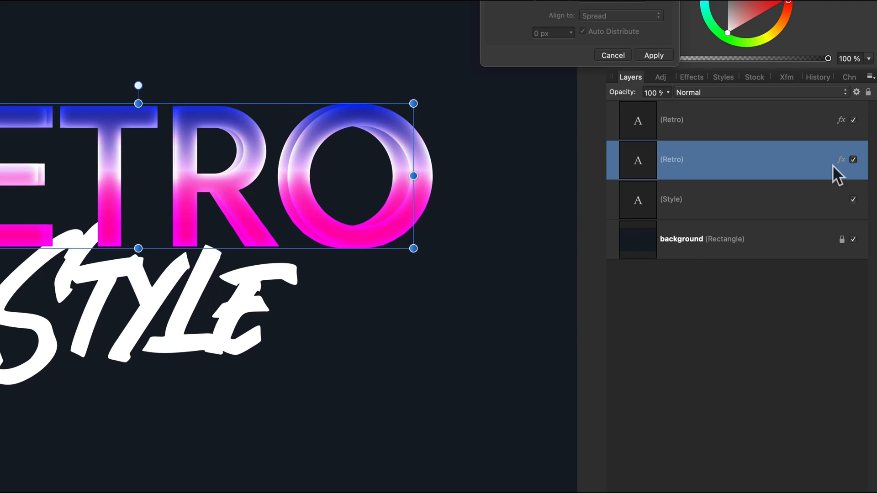
# - Give the RETRO copy a dark navy Colour Overlay and toggle its Inner Glow
pyautogui.click(841, 159)
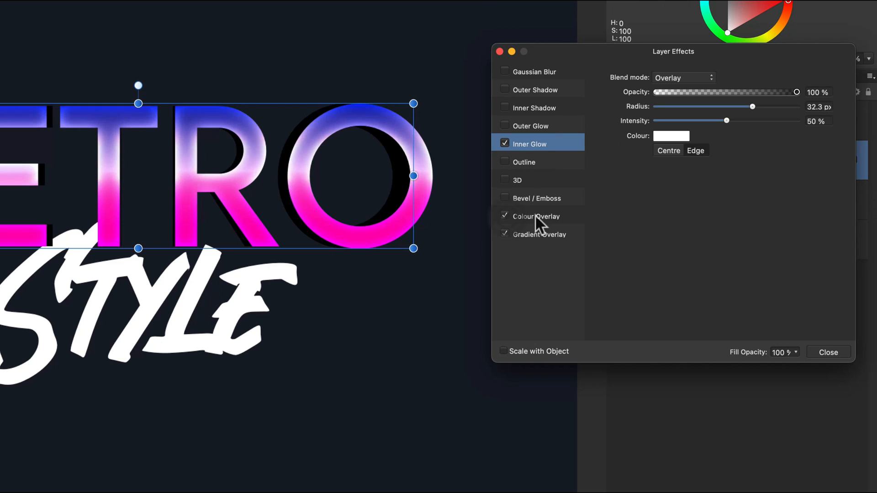
pyautogui.click(536, 217)
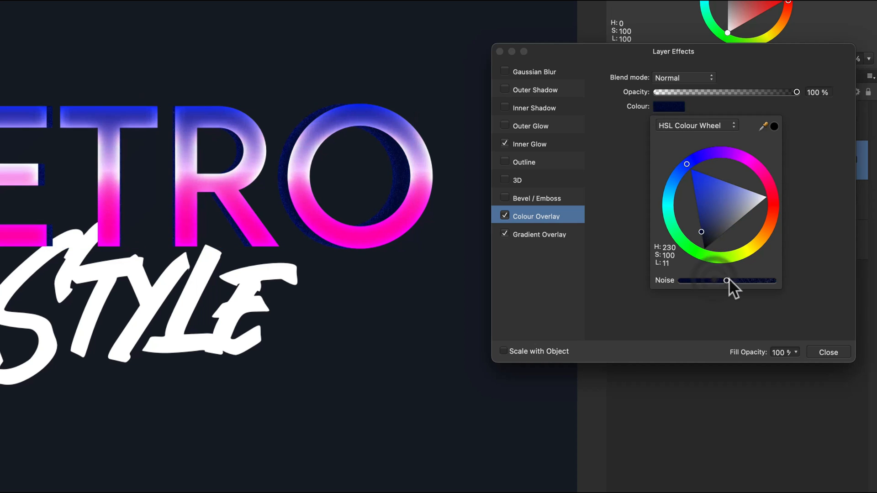
pyautogui.click(683, 78)
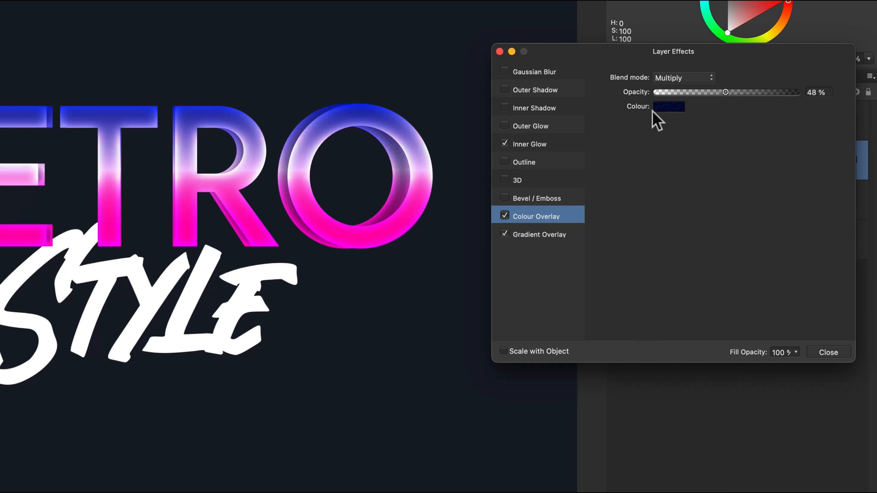
pyautogui.click(504, 144)
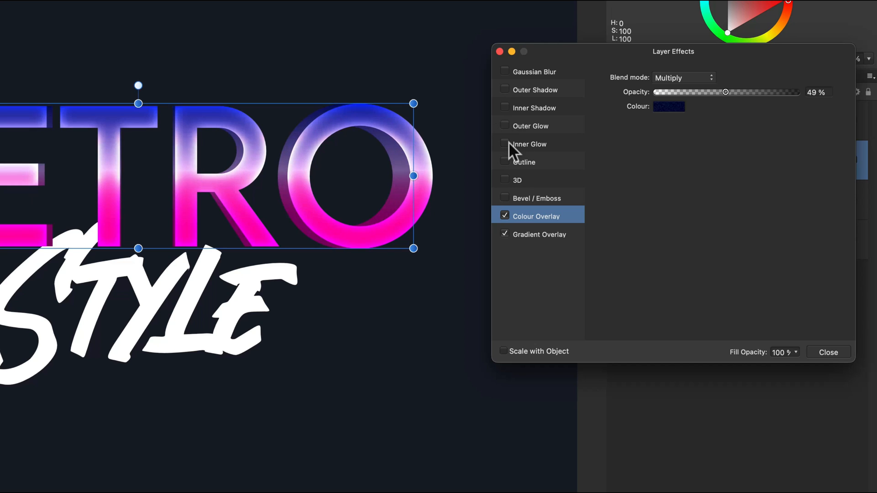
pyautogui.click(504, 144)
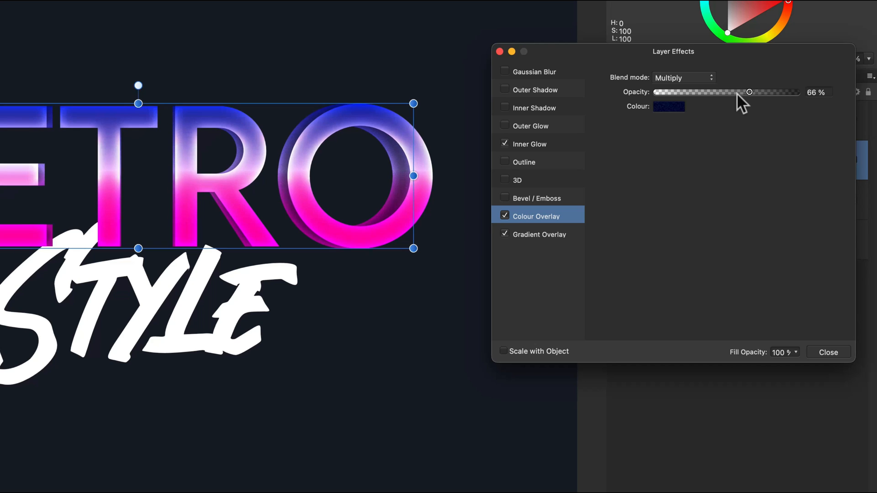
pyautogui.moveTo(509, 99)
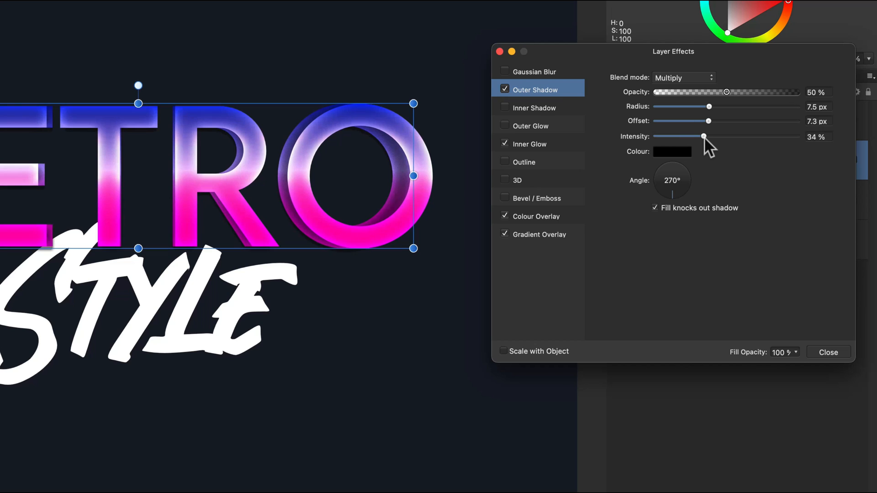
pyautogui.moveTo(675, 264)
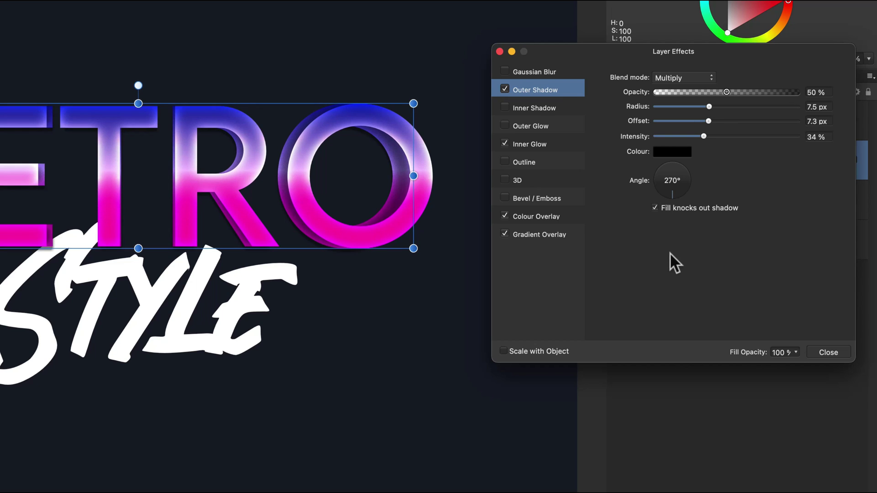
pyautogui.moveTo(831, 364)
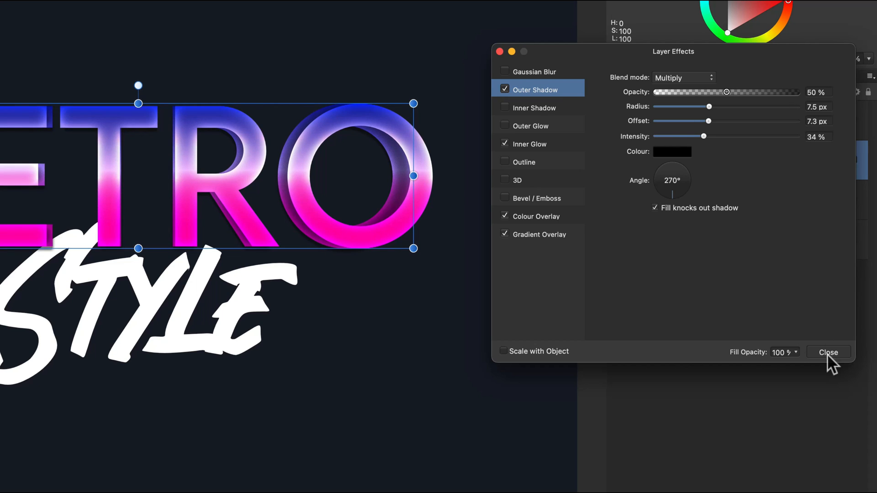
# - Add a Gradient Overlay to Style with a lavender first stop and white end stop
pyautogui.click(827, 352)
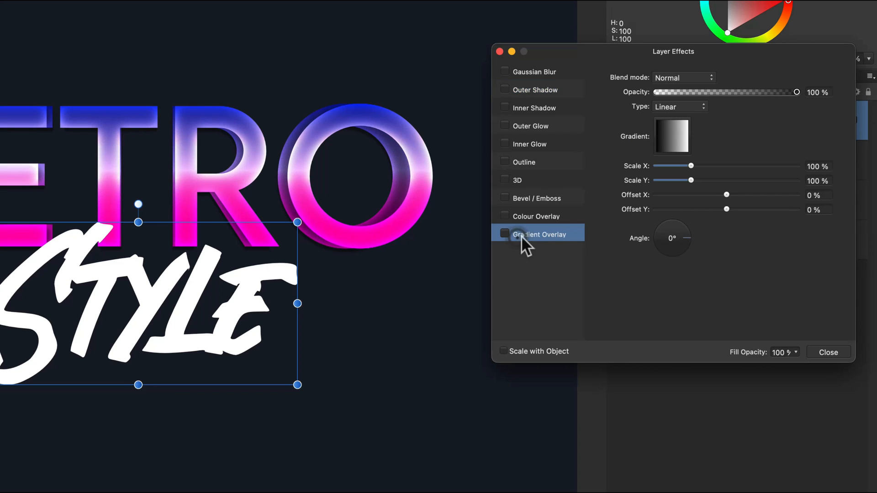
pyautogui.click(504, 233)
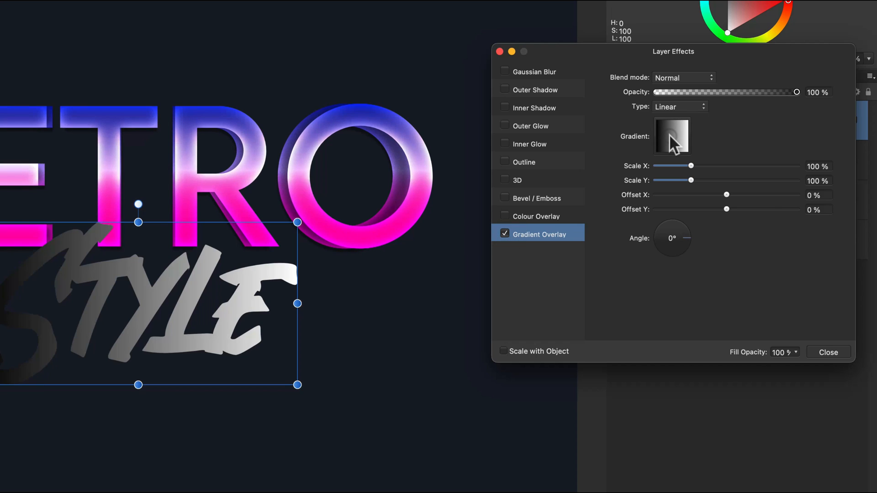
pyautogui.click(671, 136)
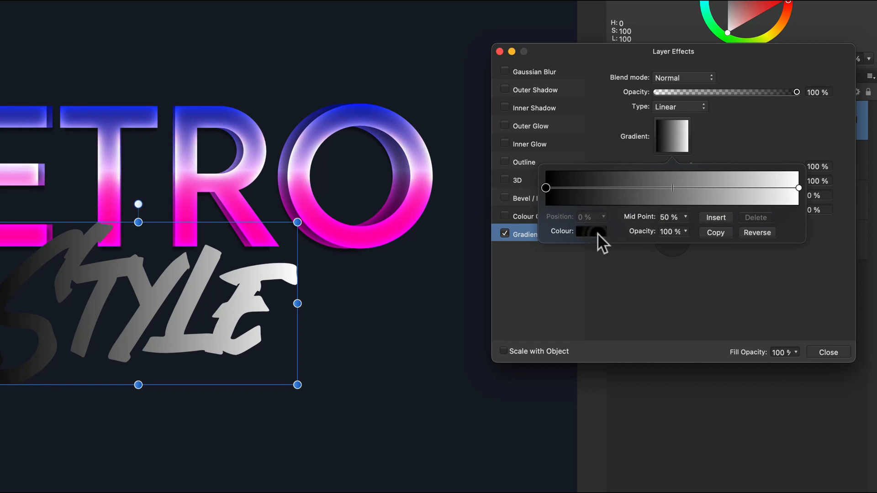
pyautogui.click(591, 232)
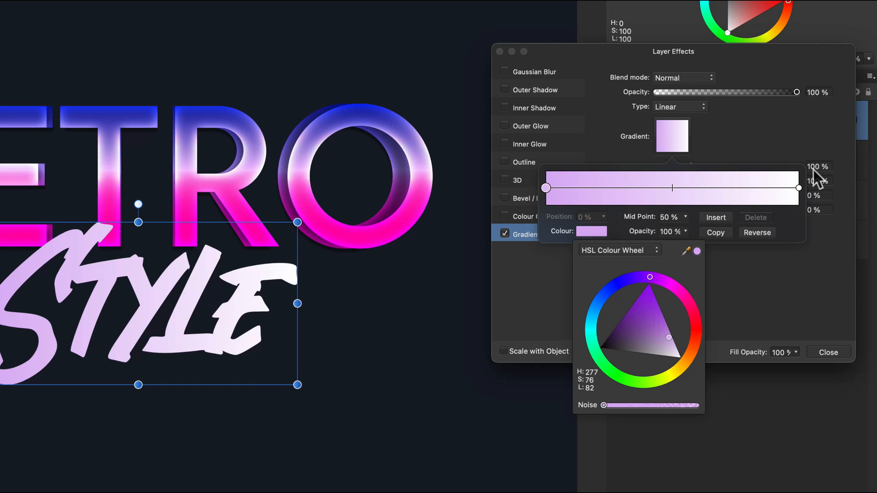
pyautogui.moveTo(599, 274)
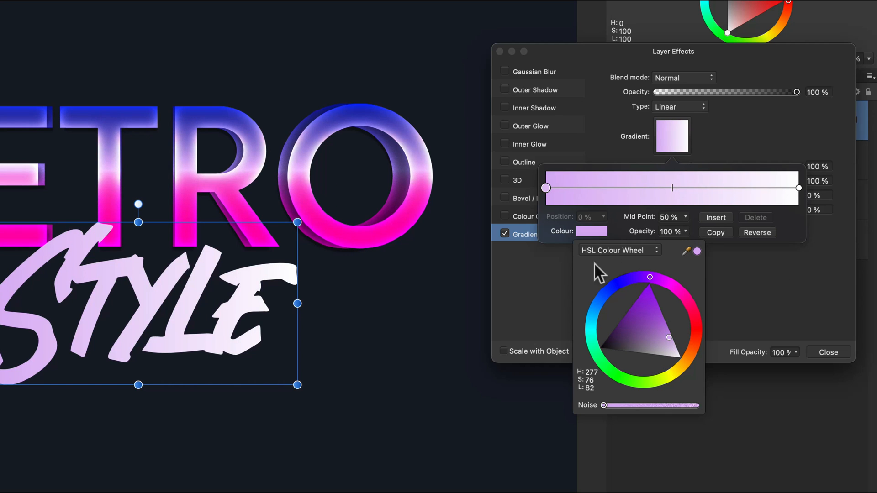
pyautogui.click(798, 187)
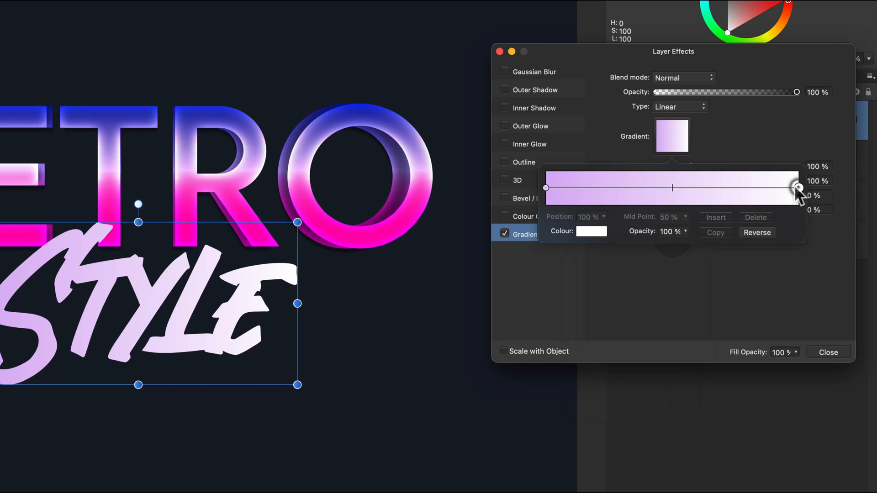
# - Give Style a pink Screen-mode outer glow and a white 28 px inner glow
pyautogui.click(591, 231)
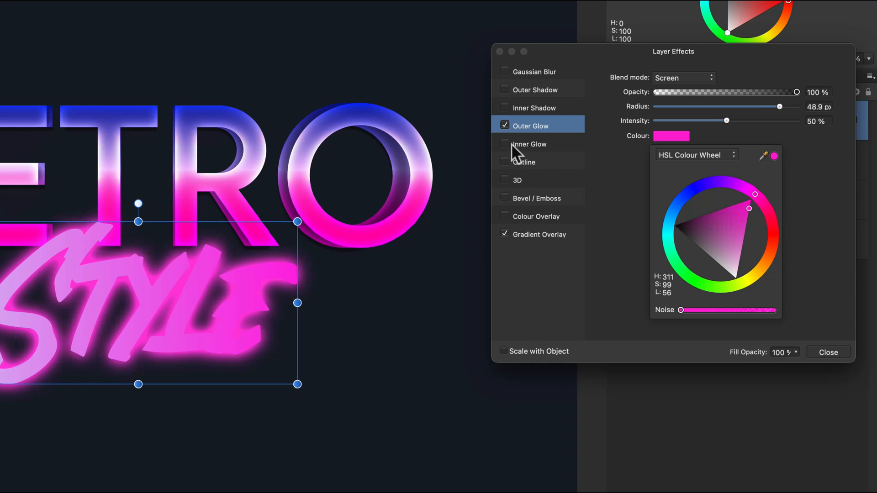
pyautogui.click(530, 144)
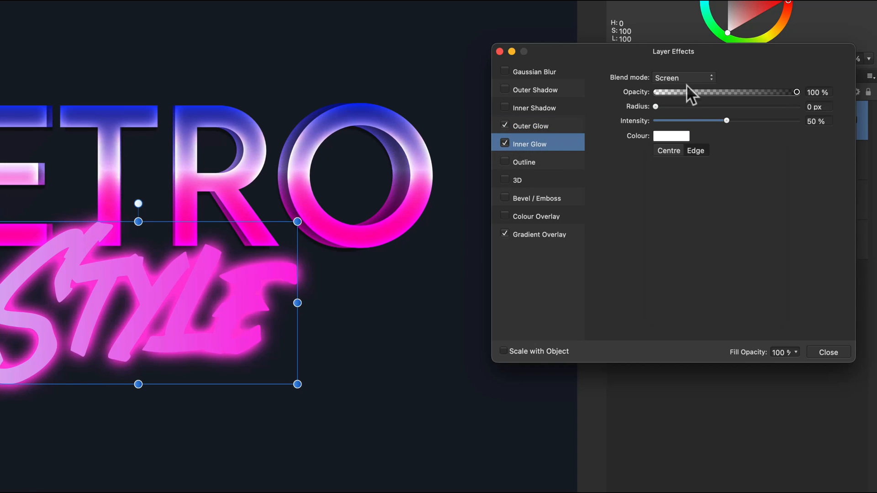
pyautogui.moveTo(688, 90)
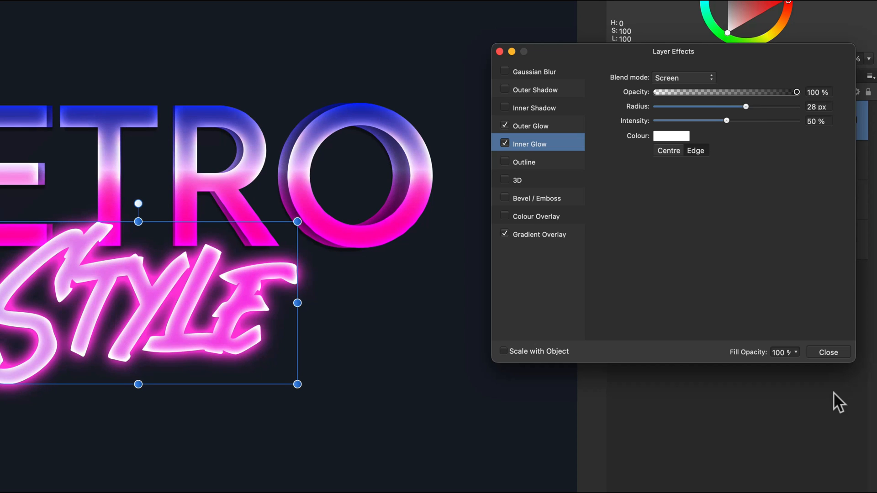
pyautogui.click(828, 352)
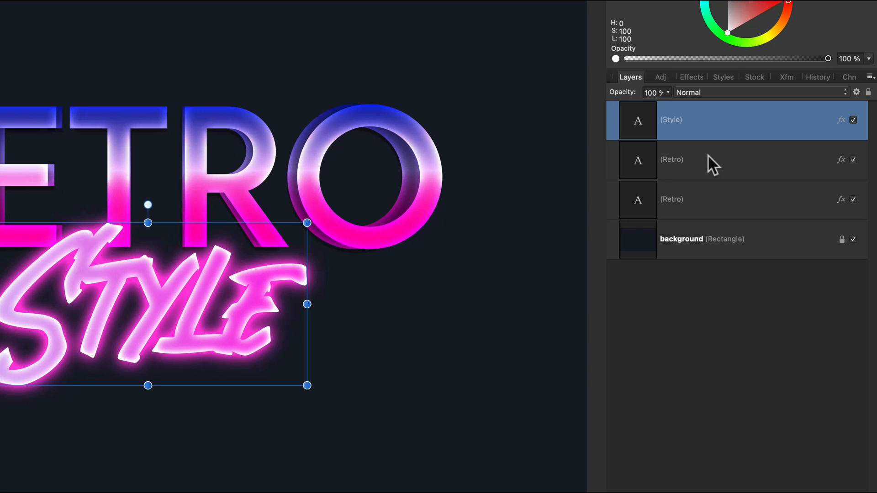
pyautogui.moveTo(422, 294)
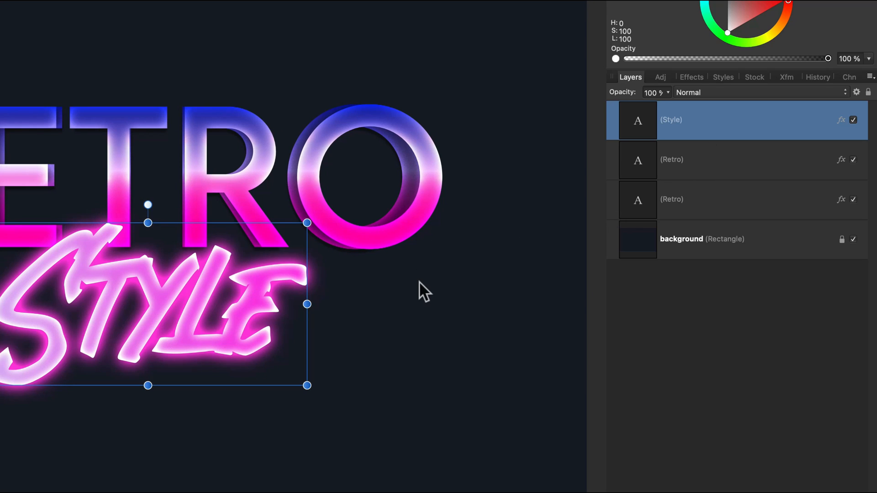
pyautogui.moveTo(712, 124)
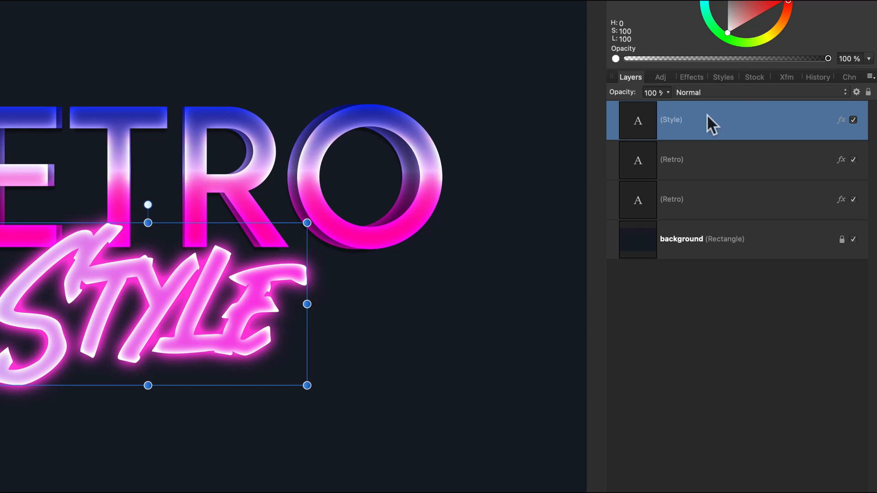
# - Save the RETRO text's look as a new style from the Styles panel menu
pyautogui.click(723, 77)
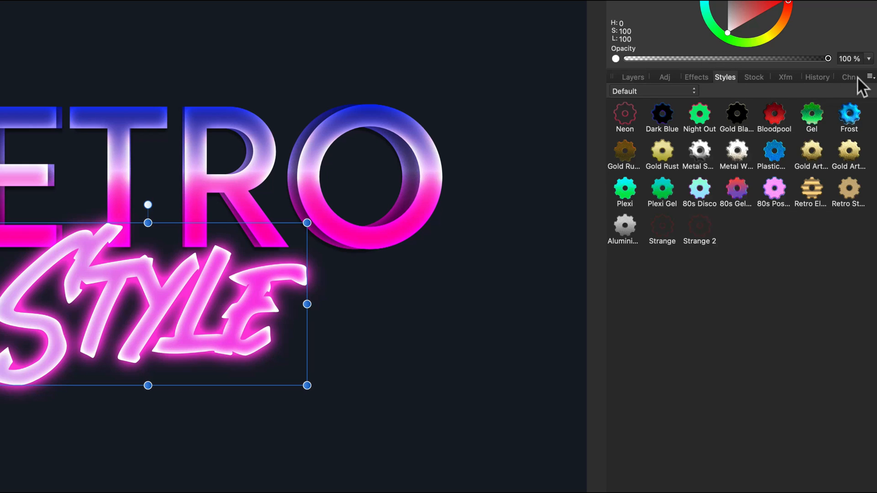
pyautogui.click(868, 76)
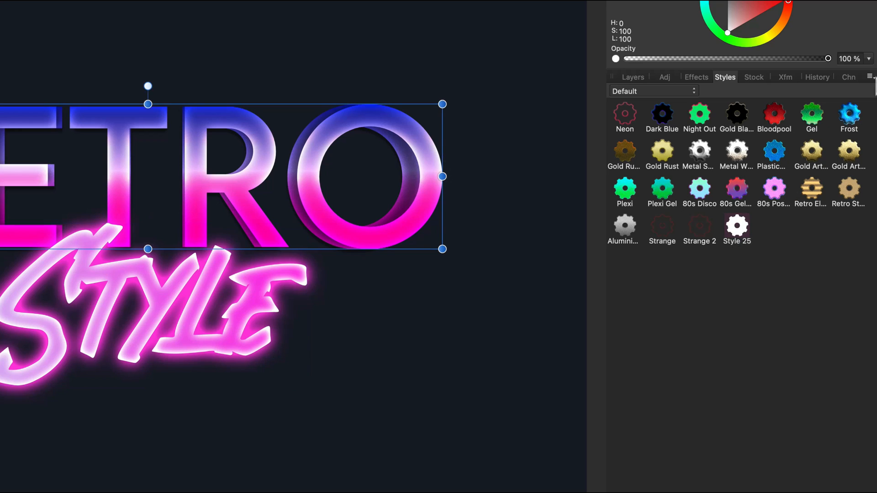
pyautogui.click(870, 77)
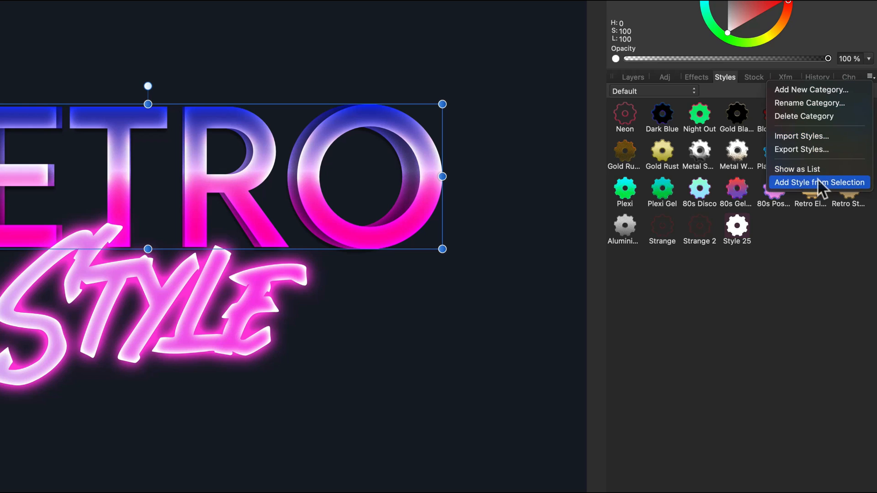
pyautogui.click(819, 182)
pyautogui.write('new text')
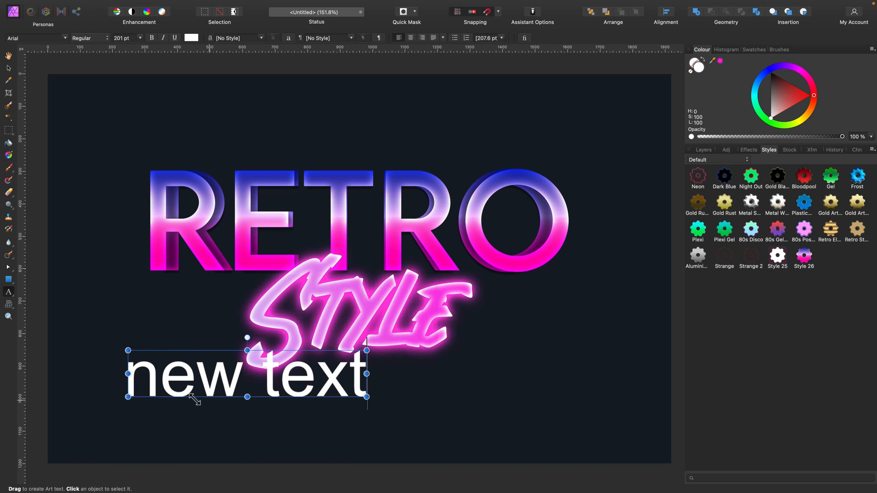
# - Test the saved neon and gradient styles on temporary text, then return to Layers
pyautogui.click(224, 375)
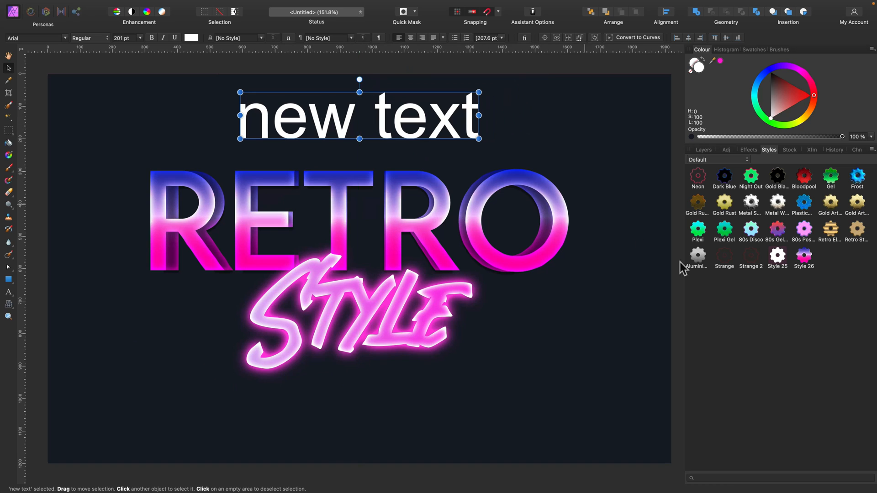
pyautogui.click(776, 257)
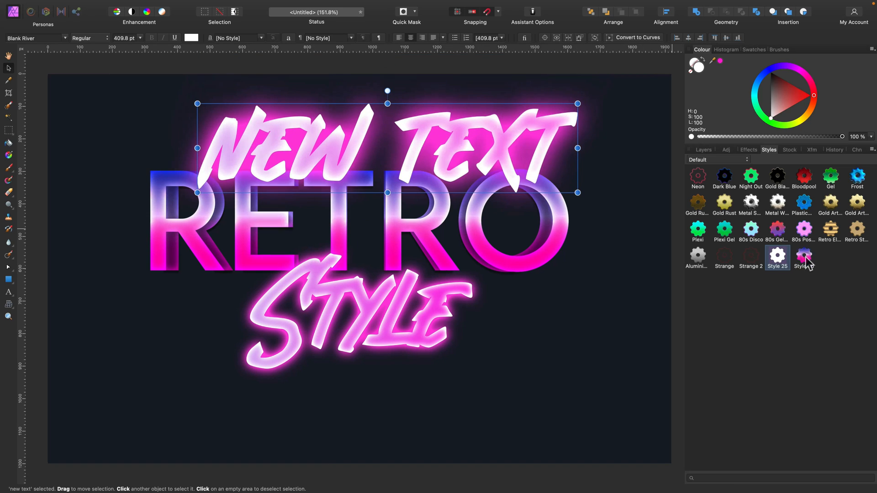
pyautogui.click(803, 256)
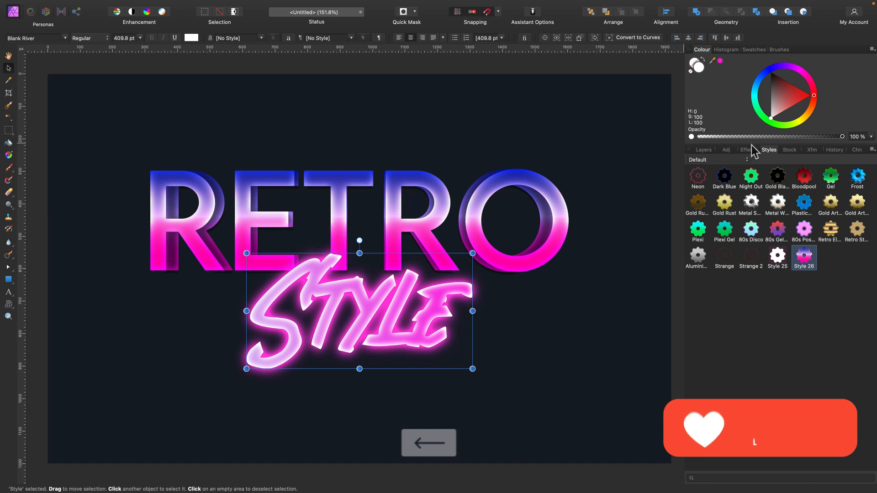
pyautogui.click(702, 149)
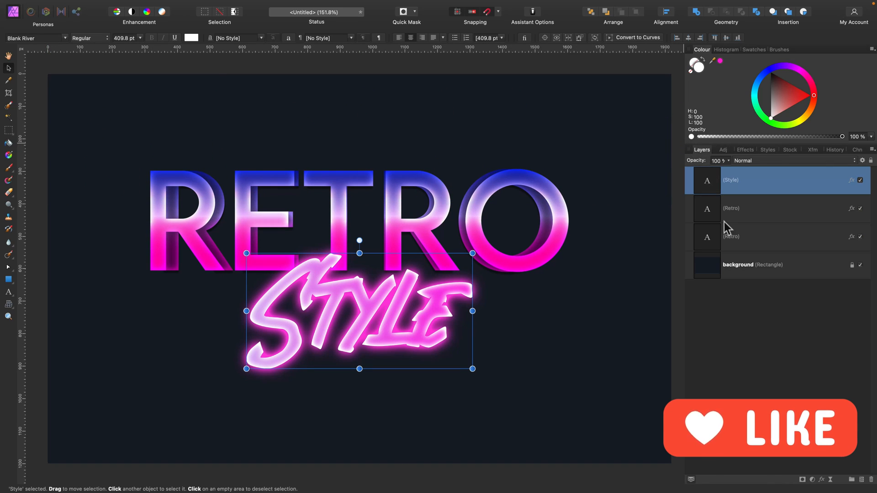
# - Select the background, clear the selection, and switch to the Rectangle Tool
pyautogui.click(752, 264)
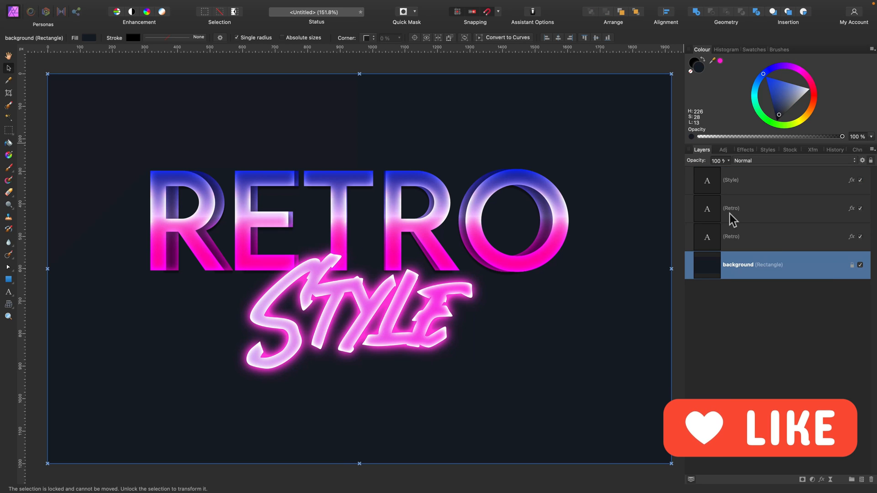
pyautogui.press('cmd+-')
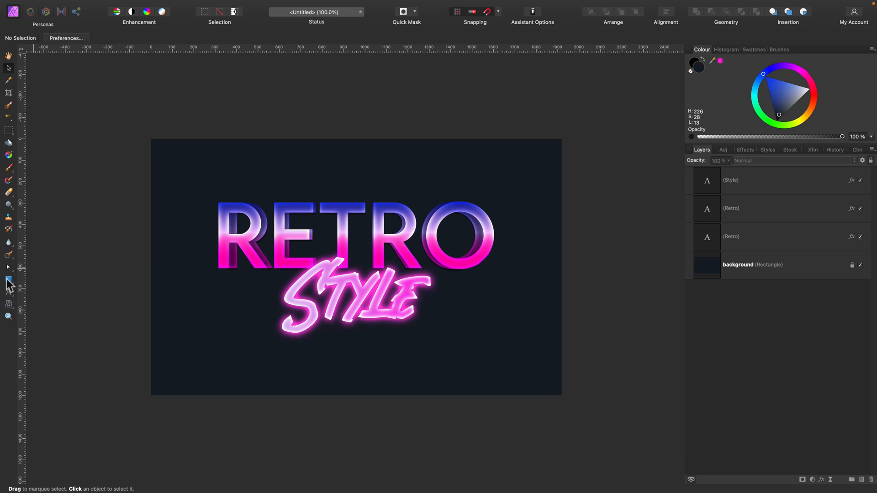
pyautogui.click(9, 279)
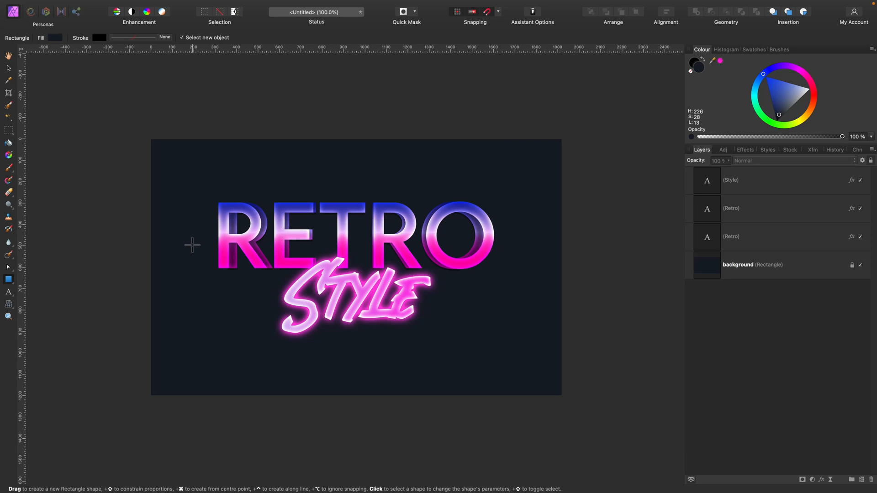
pyautogui.moveTo(169, 269)
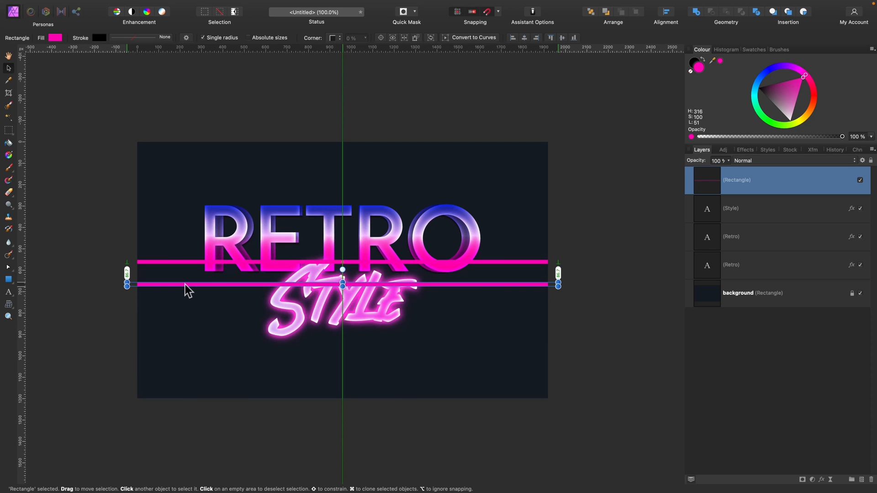
# - Duplicate the magenta bar with Cmd+J into more grid lines, then select all line layers
pyautogui.press('cmd+j')
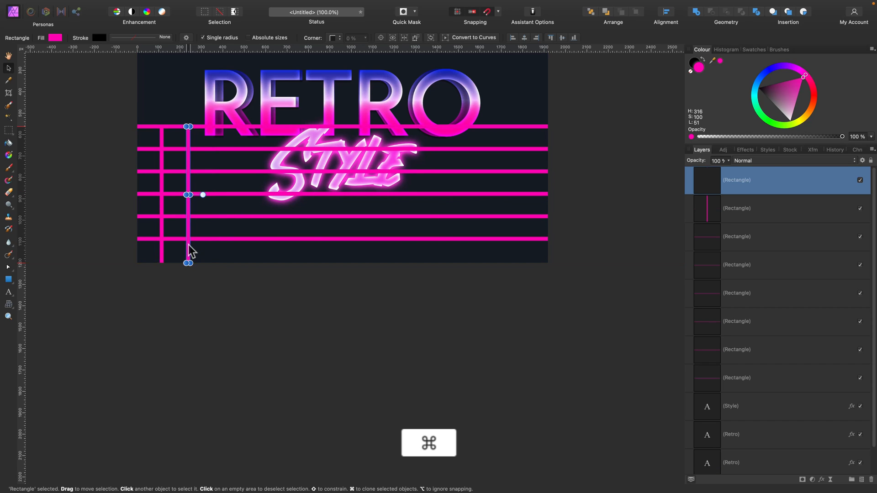
pyautogui.press('cmd+j')
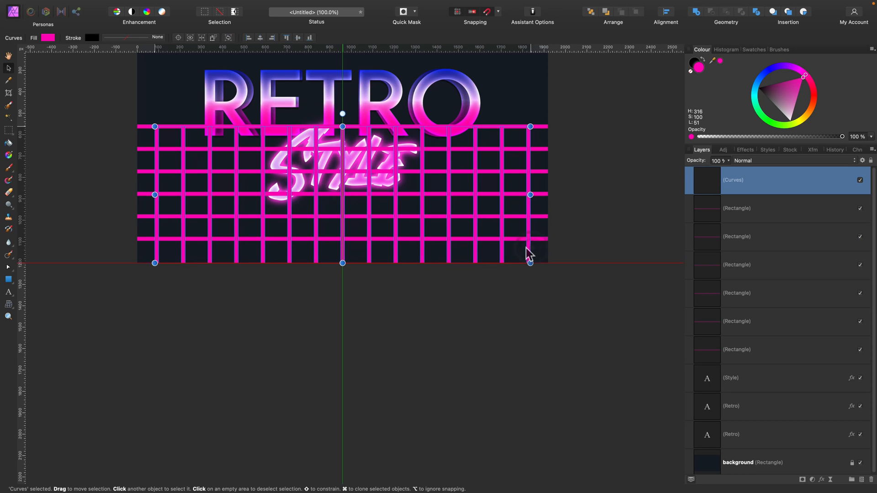
pyautogui.moveTo(756, 219)
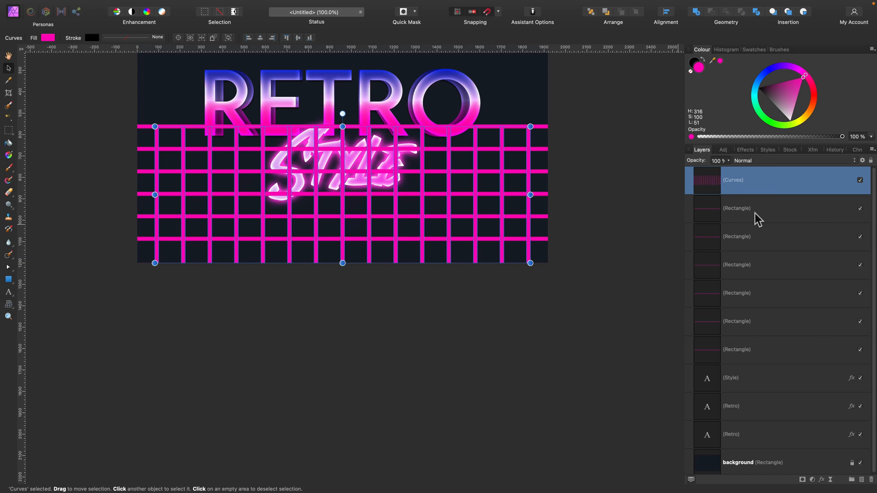
pyautogui.click(755, 348)
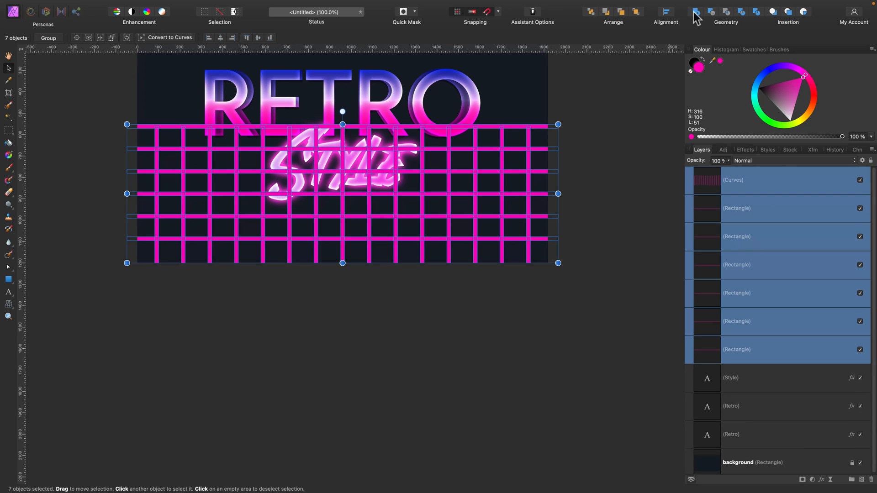
# - Add the grid lines together, rasterise them into a pixel layer named 'Grid', and duplicate it
pyautogui.click(727, 180)
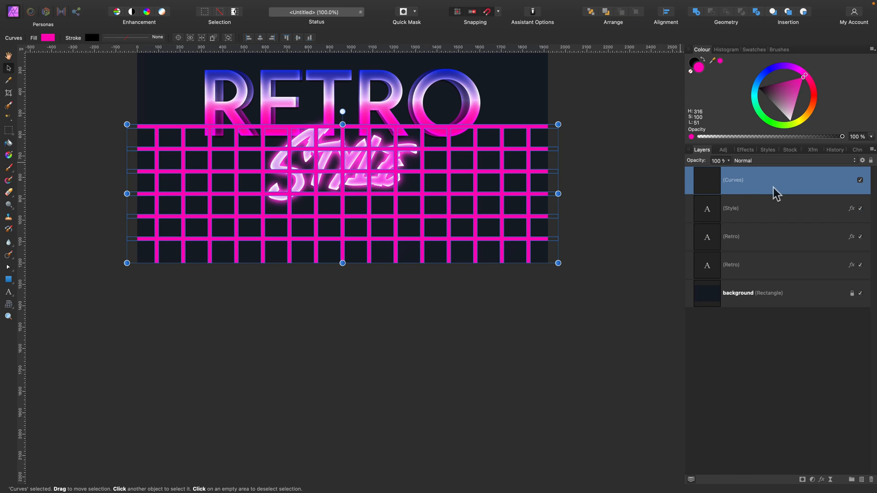
pyautogui.rightClick(755, 180)
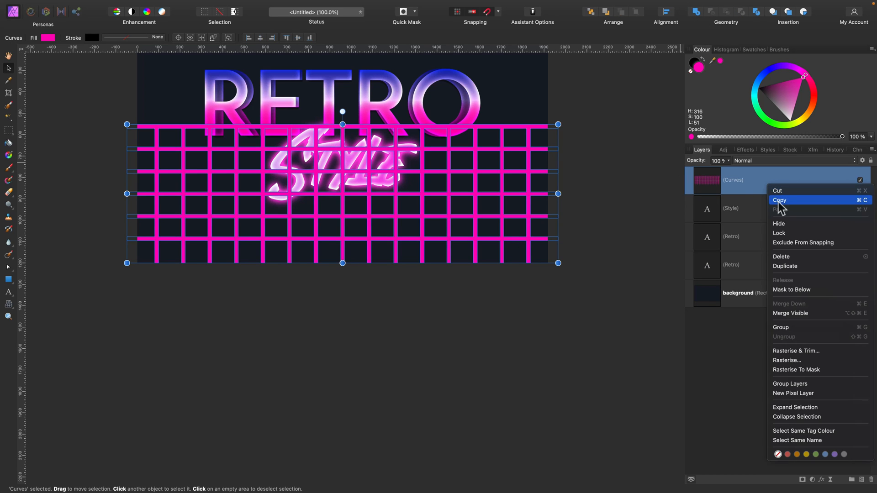
pyautogui.click(788, 360)
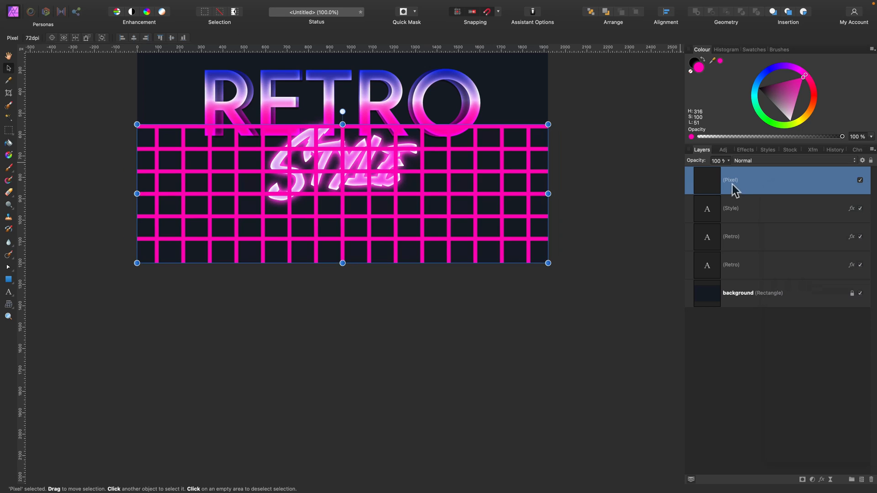
pyautogui.doubleClick(731, 179)
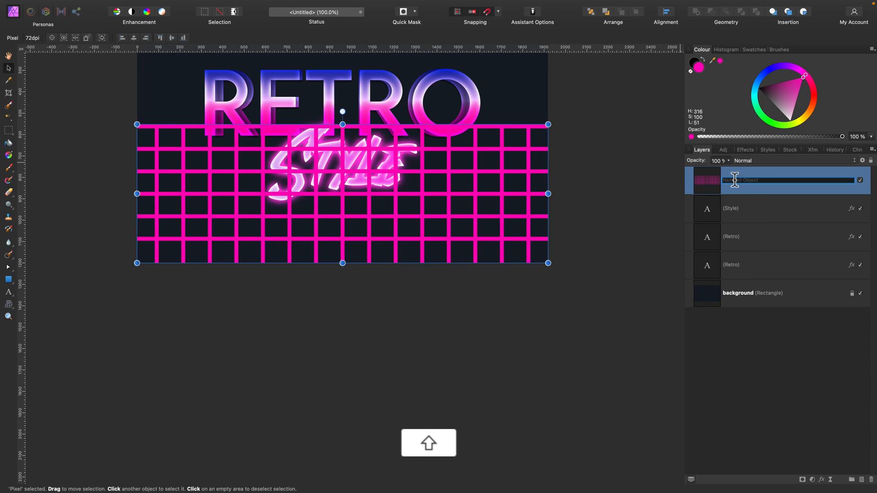
pyautogui.write('Grid')
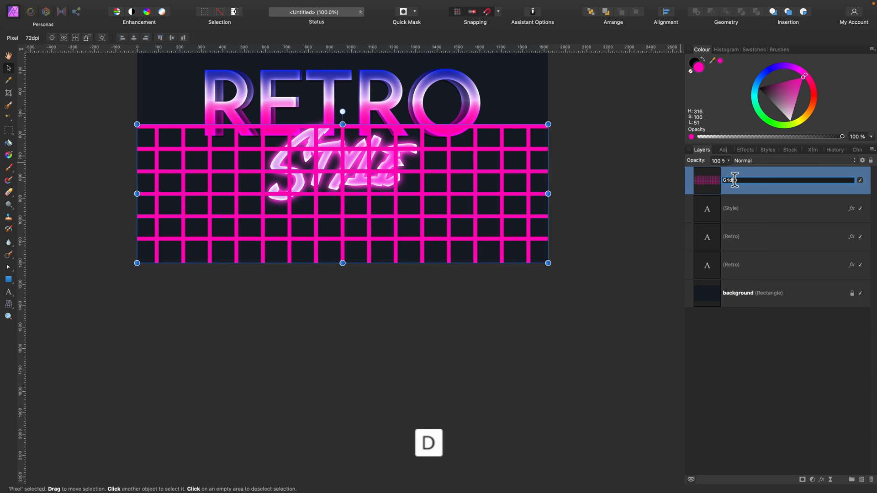
pyautogui.rightClick(755, 179)
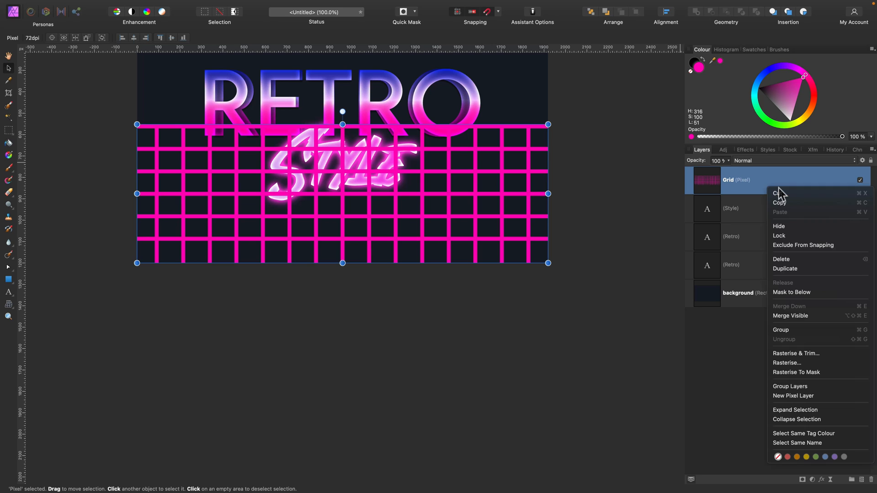
pyautogui.click(785, 268)
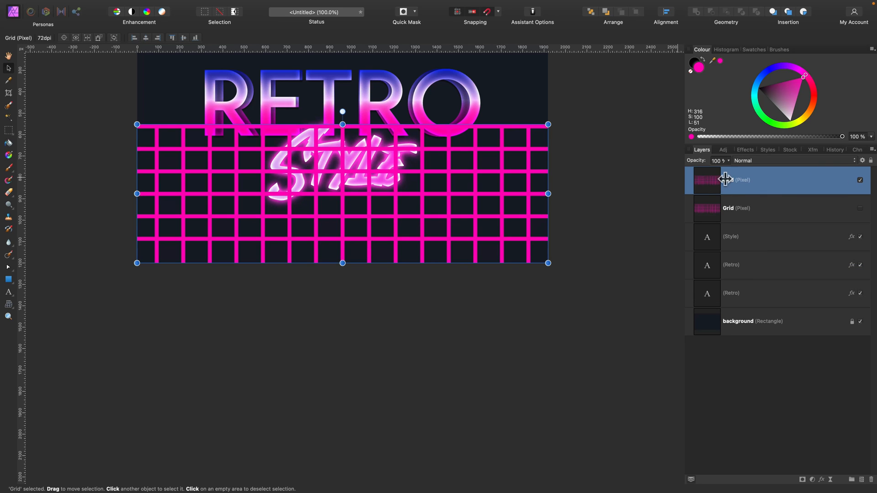
# - Apply a perspective distortion to the top Grid layer so its lines converge upward
pyautogui.click(8, 305)
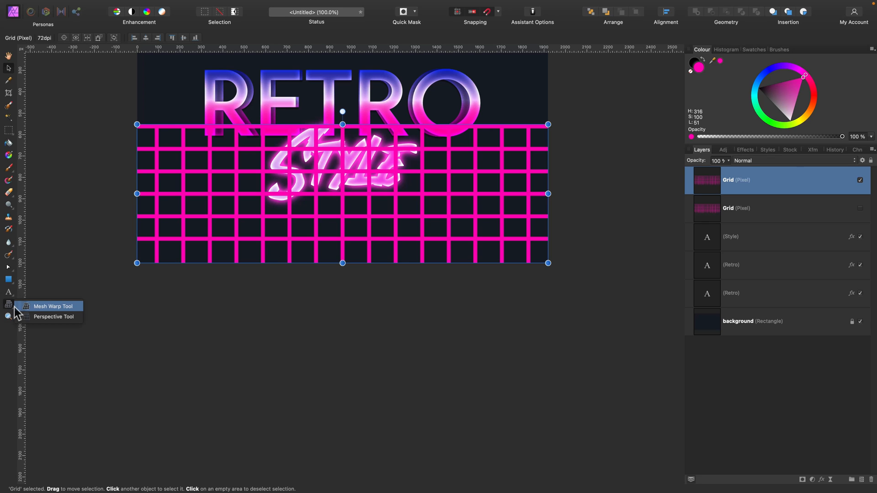
pyautogui.moveTo(53, 316)
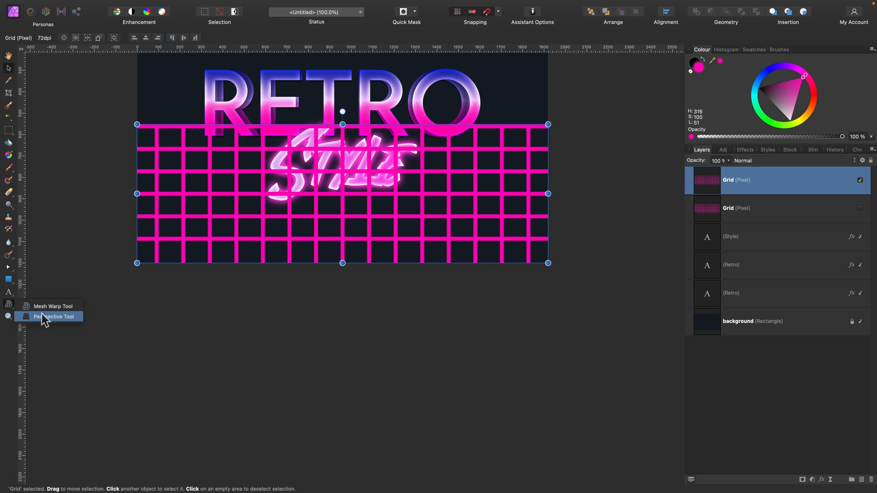
pyautogui.click(53, 317)
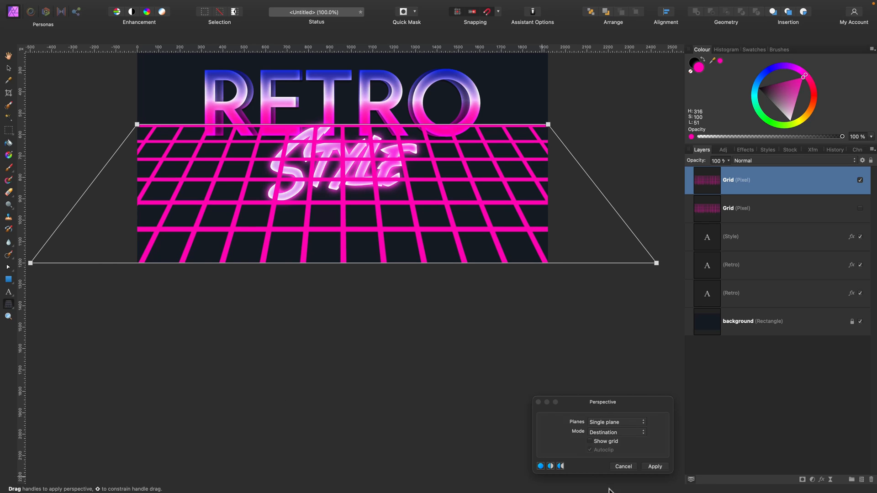
pyautogui.click(654, 467)
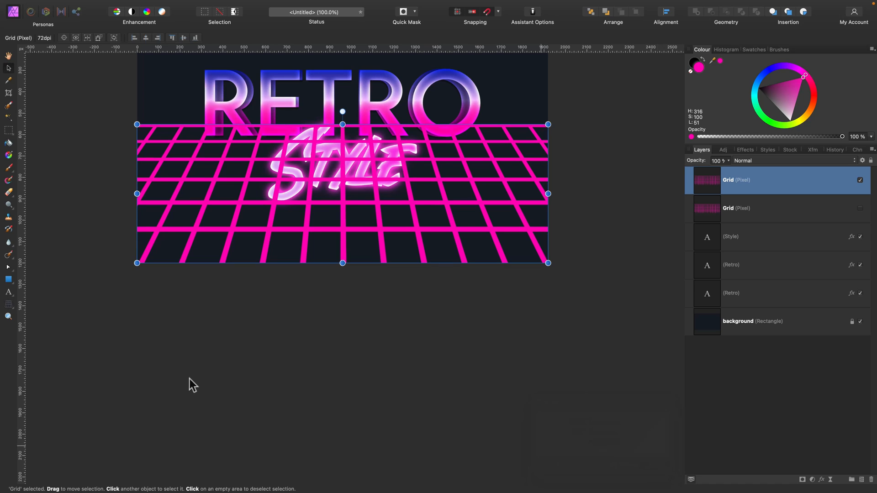
# - Mesh-warp the Grid layer into a wavy floor and apply the warp
pyautogui.click(8, 305)
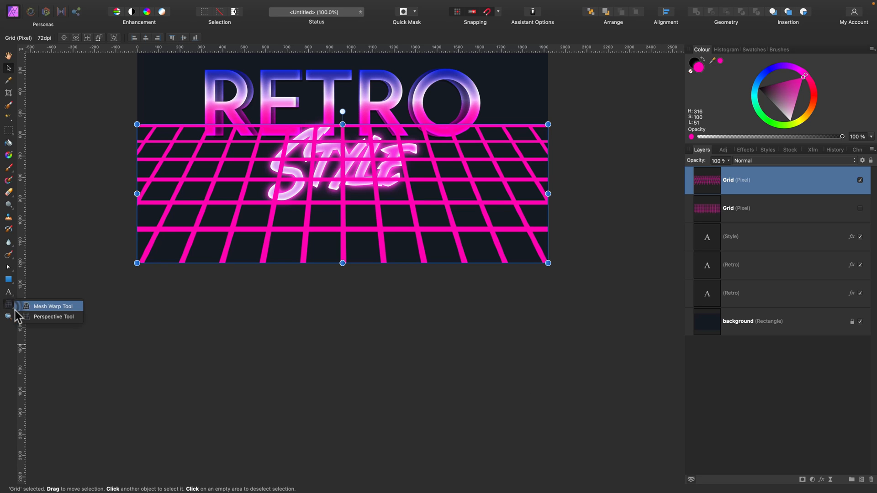
pyautogui.click(53, 306)
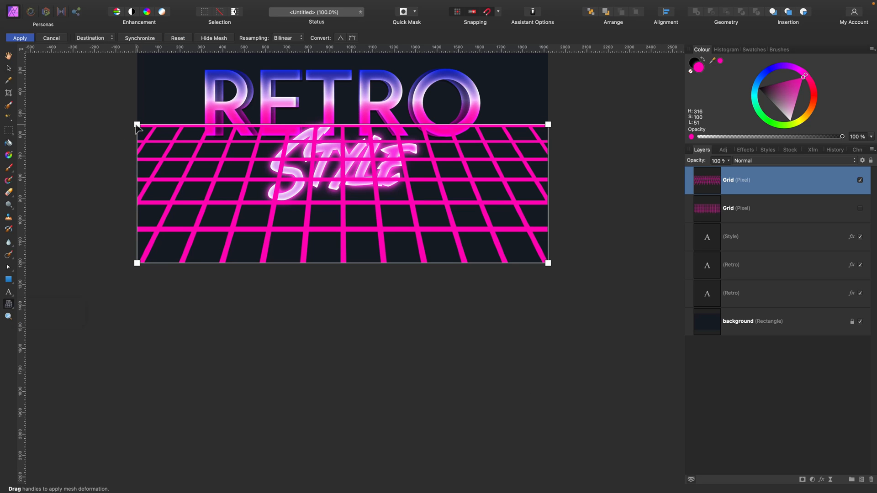
pyautogui.moveTo(138, 124); pyautogui.dragTo(125, 123)
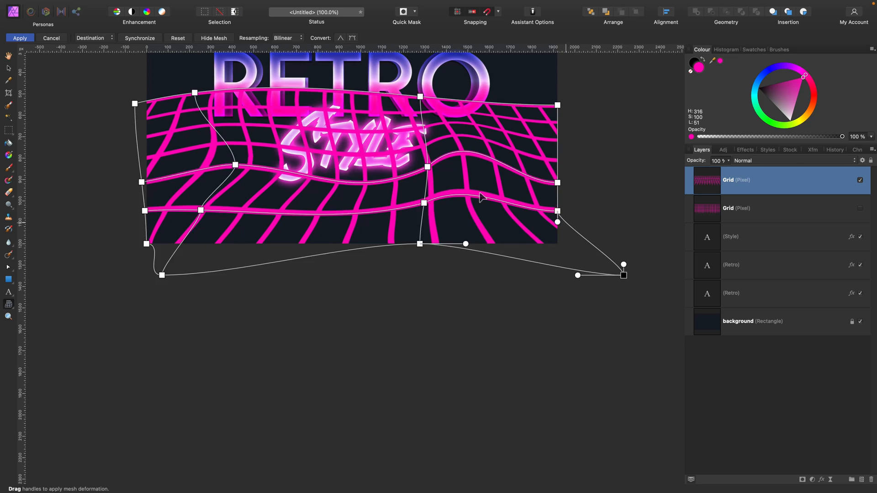
pyautogui.click(19, 38)
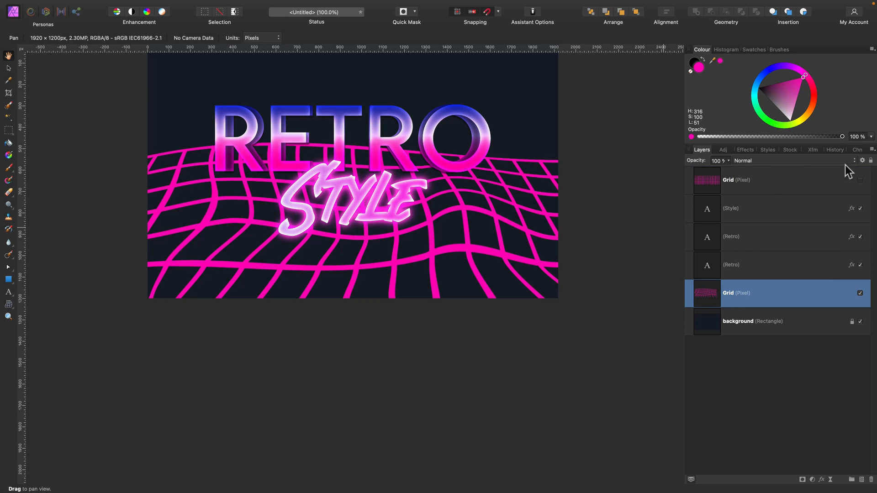
# - Give the Grid layer a blue Outer Glow in Layer Effects
pyautogui.click(821, 479)
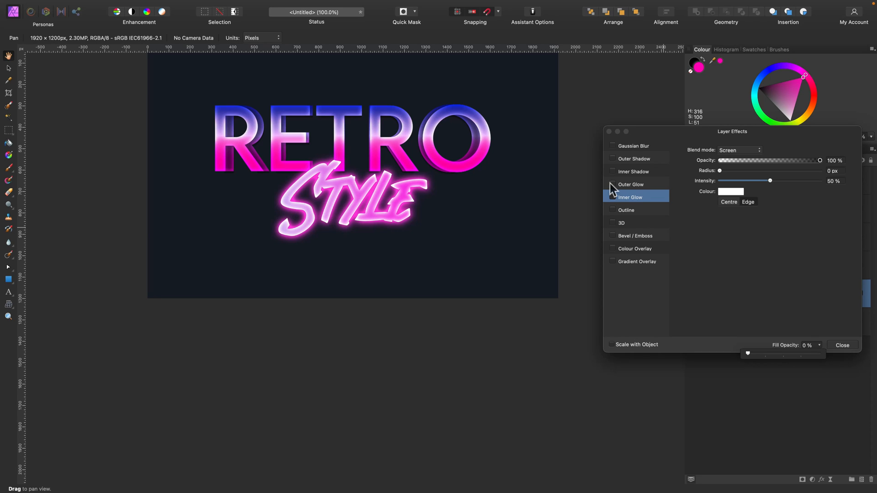
pyautogui.click(631, 184)
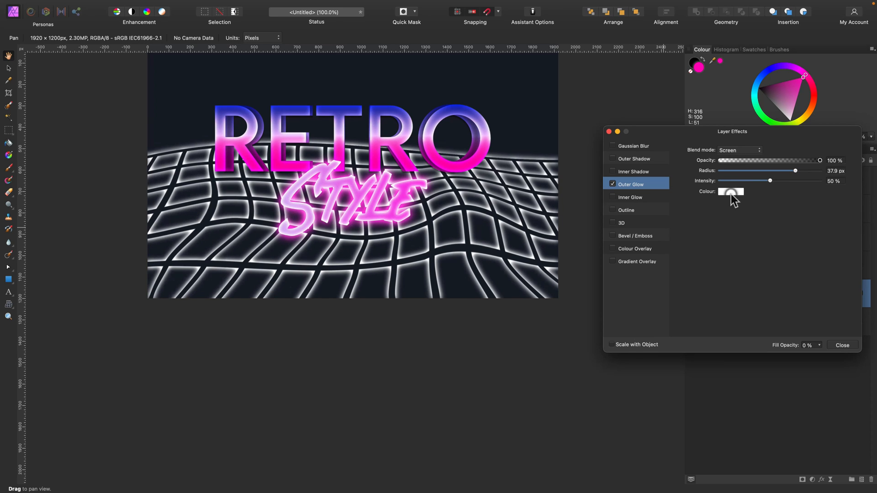
pyautogui.click(730, 191)
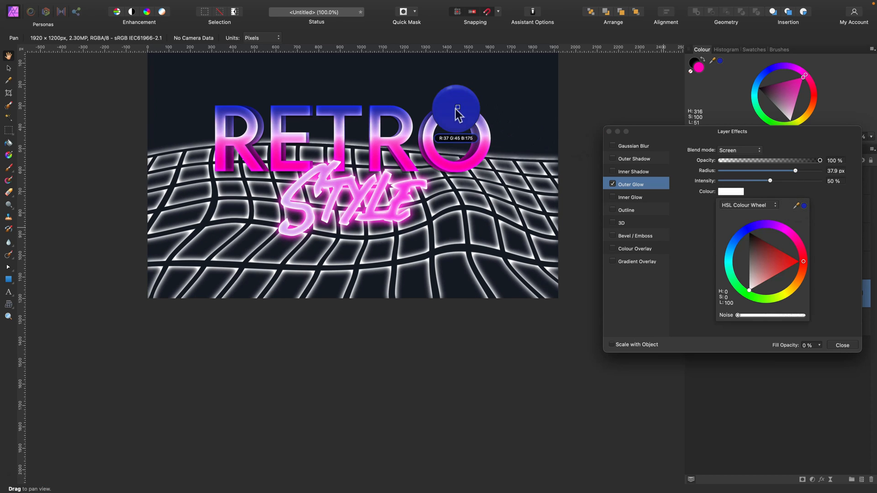
pyautogui.click(757, 256)
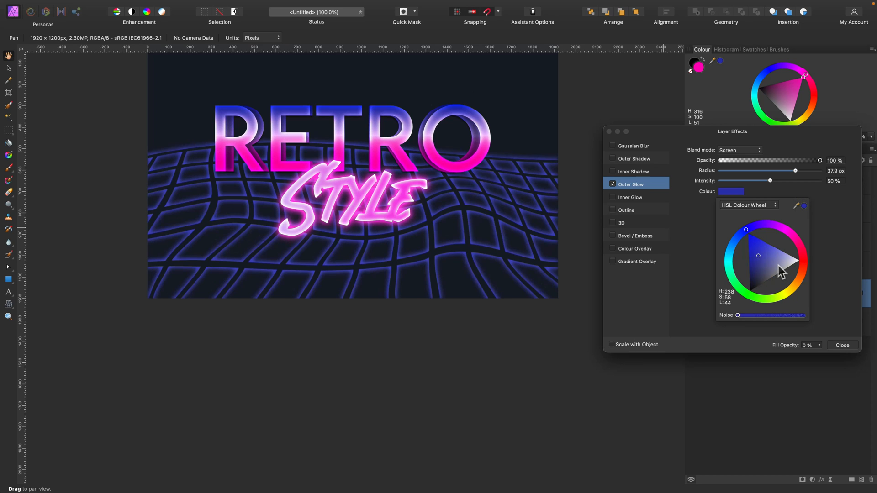
pyautogui.moveTo(757, 259)
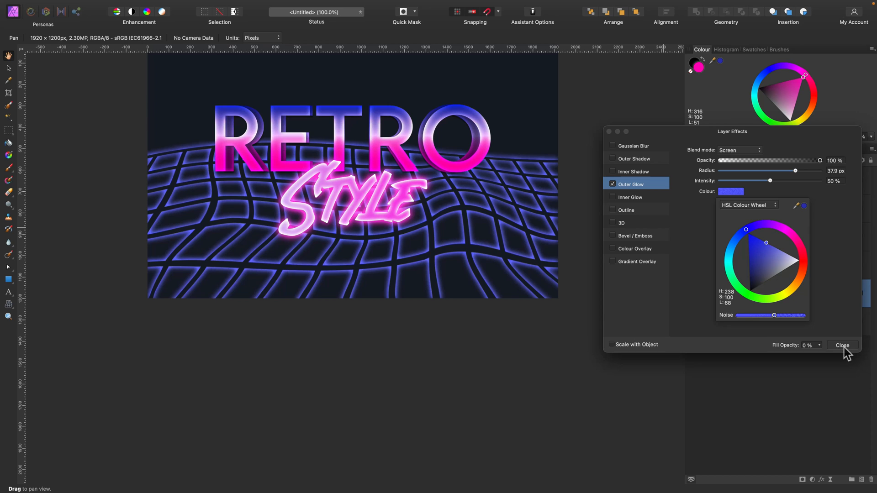
pyautogui.click(841, 345)
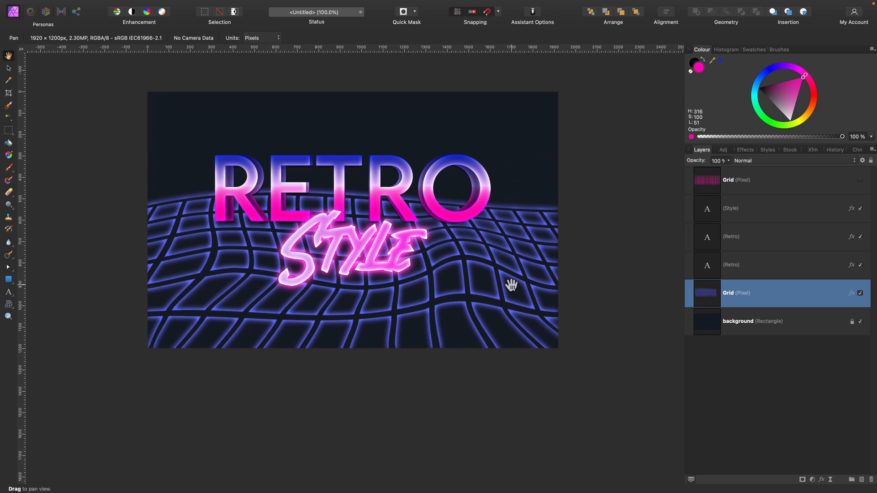
# - Draw an inverted triangle and apply the pink-to-blue gradient style from the Styles panel
pyautogui.click(8, 280)
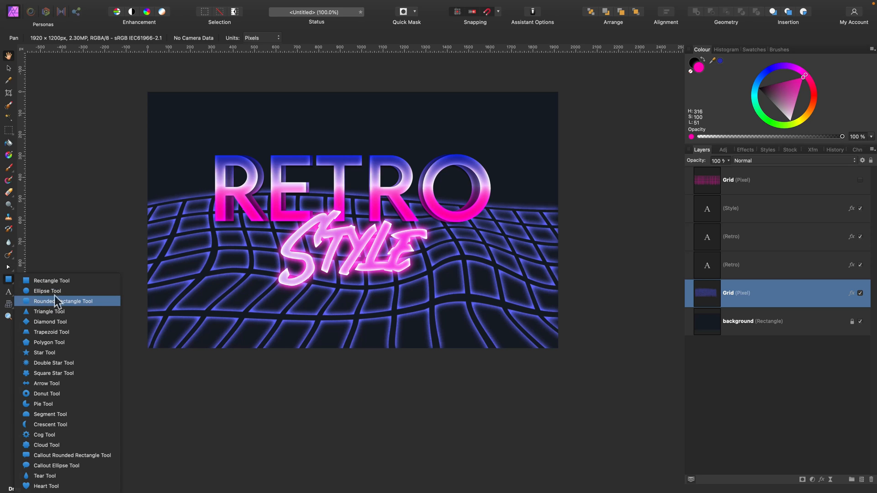
pyautogui.click(49, 311)
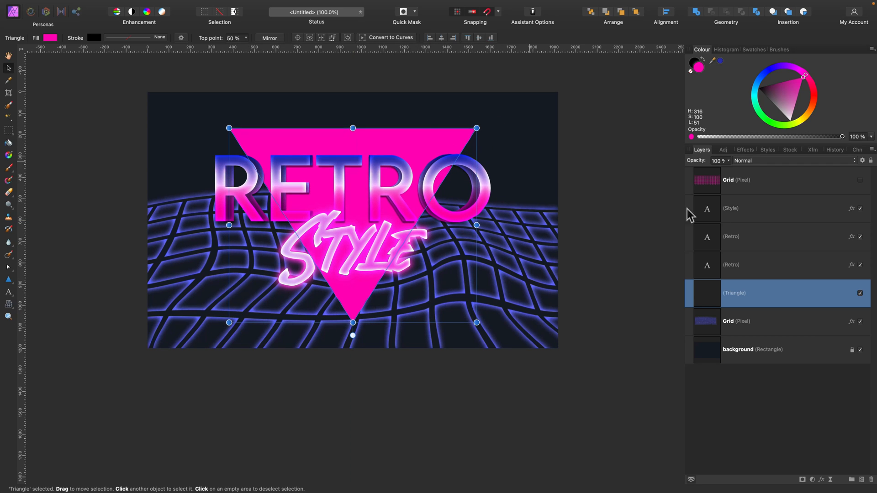
pyautogui.click(768, 150)
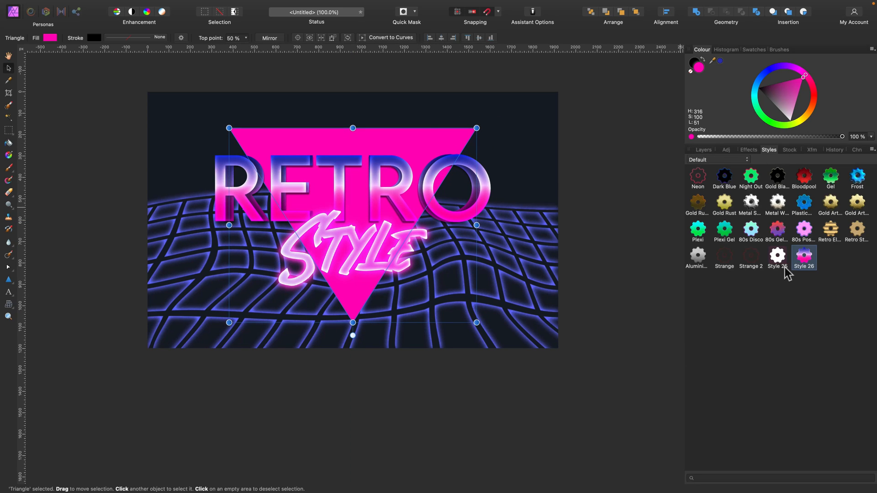
pyautogui.click(776, 257)
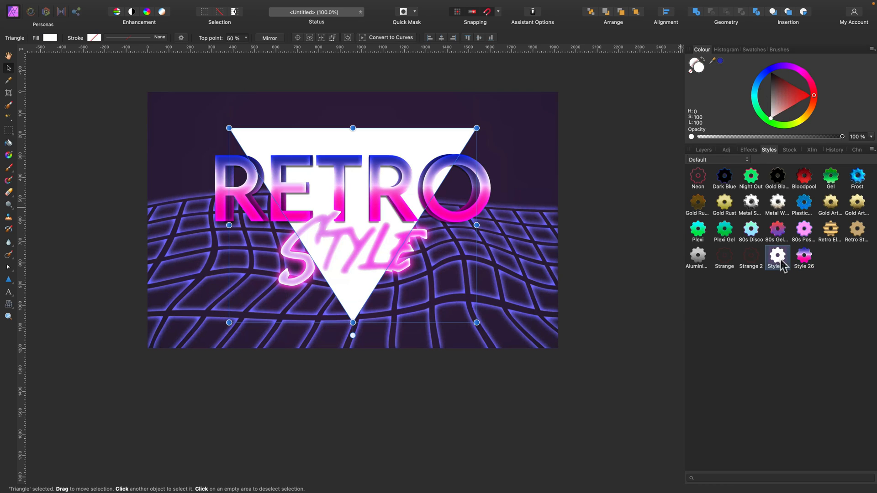
pyautogui.click(803, 256)
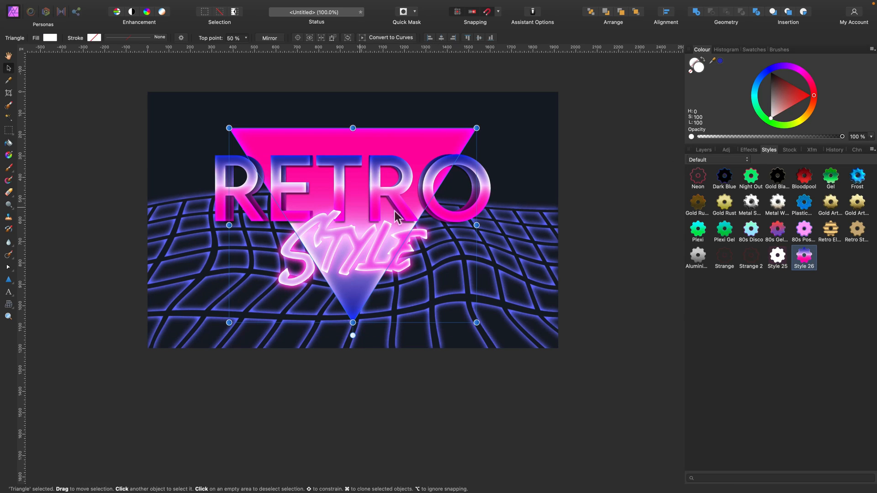
pyautogui.moveTo(708, 157)
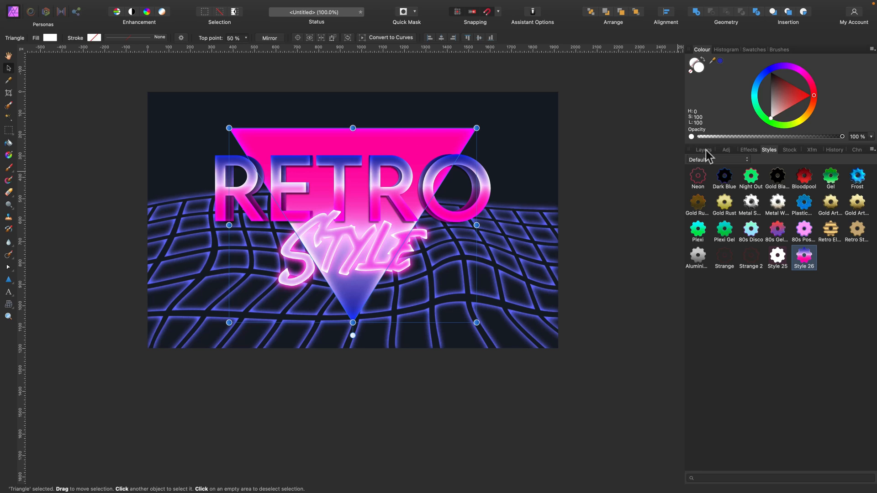
pyautogui.click(701, 150)
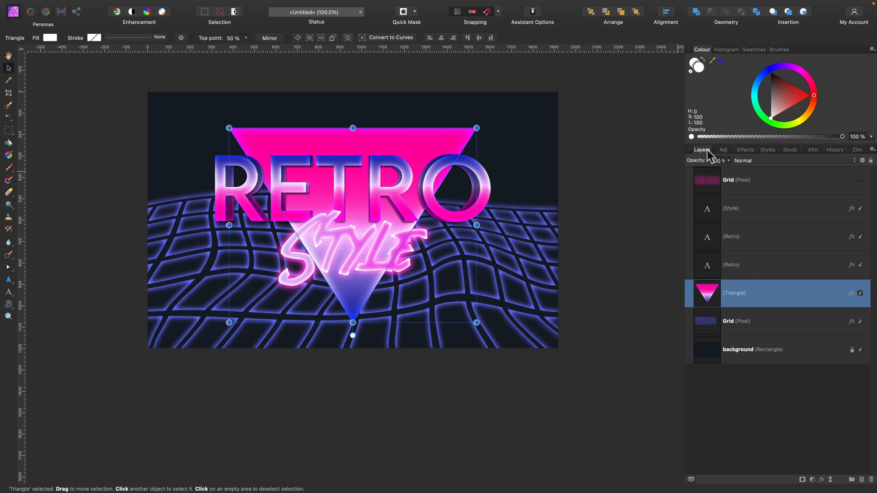
pyautogui.moveTo(83, 155)
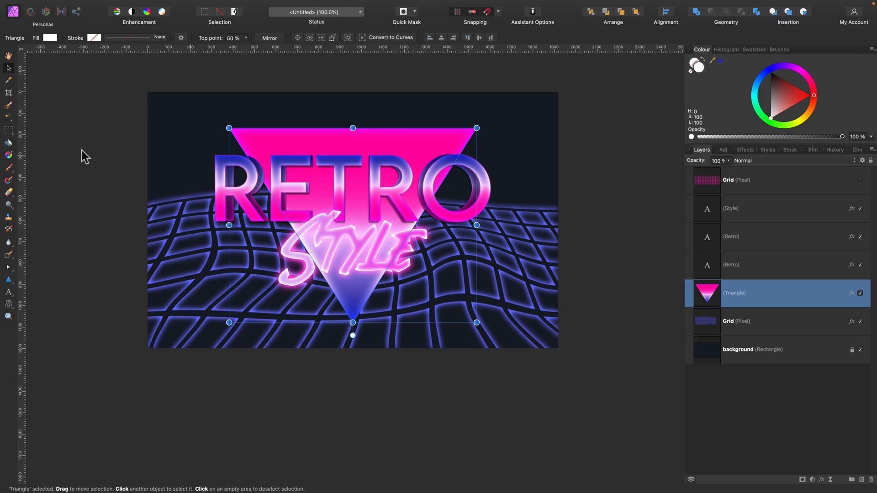
# - Subtract a smaller duplicate to hollow the triangle, then rotate a copy of the frame
pyautogui.press('cmd')
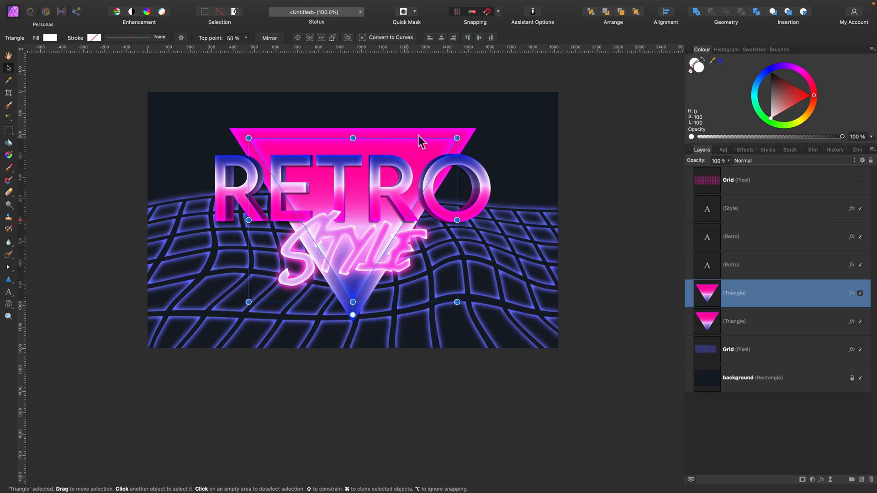
pyautogui.click(735, 321)
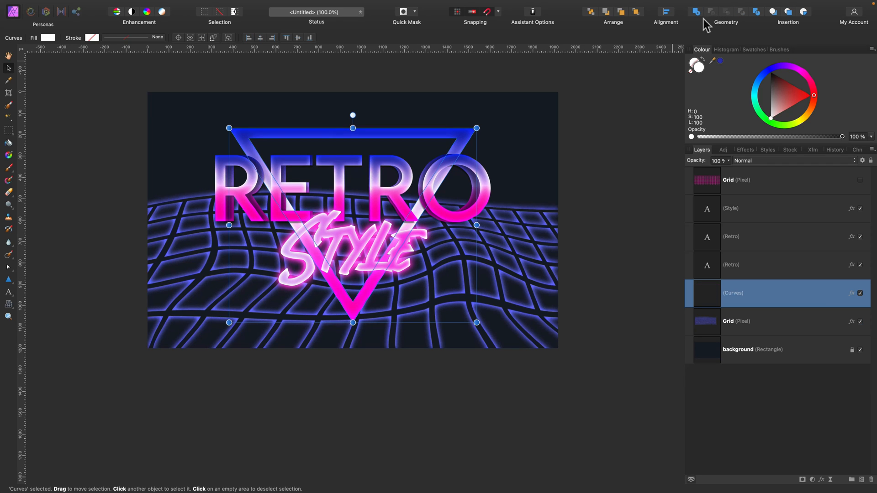
pyautogui.moveTo(352, 114); pyautogui.dragTo(366, 115)
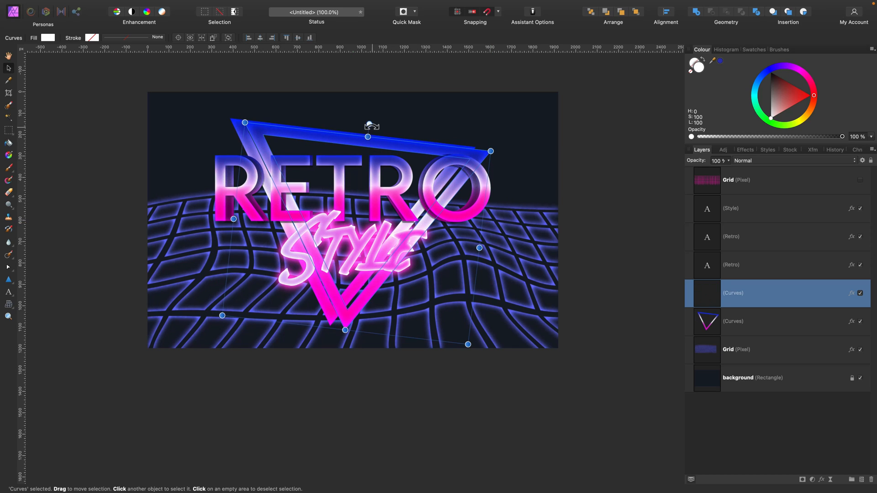
pyautogui.moveTo(371, 126); pyautogui.dragTo(351, 120)
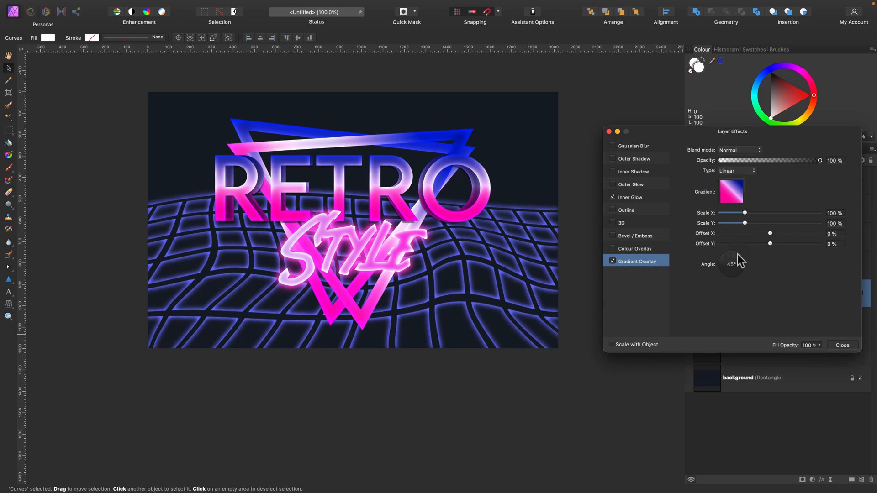
# - Select the tilted triangle frame and add a Gaussian Blur in Layer Effects
pyautogui.click(842, 345)
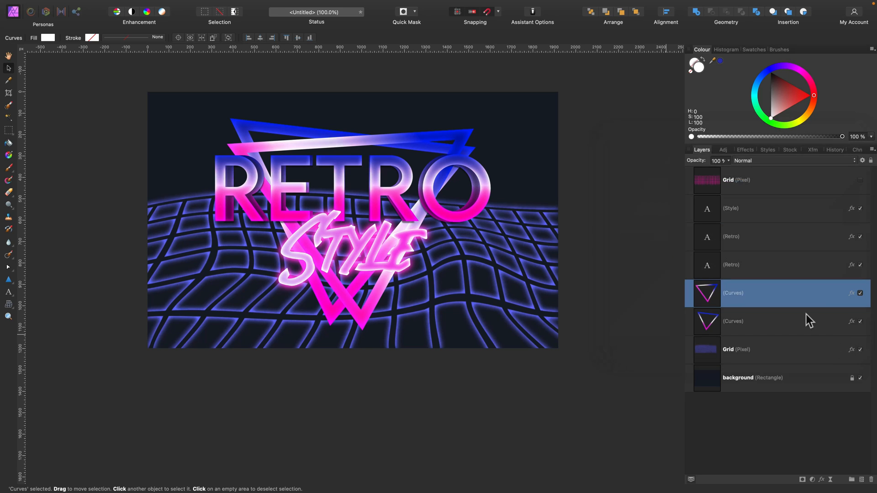
pyautogui.click(665, 14)
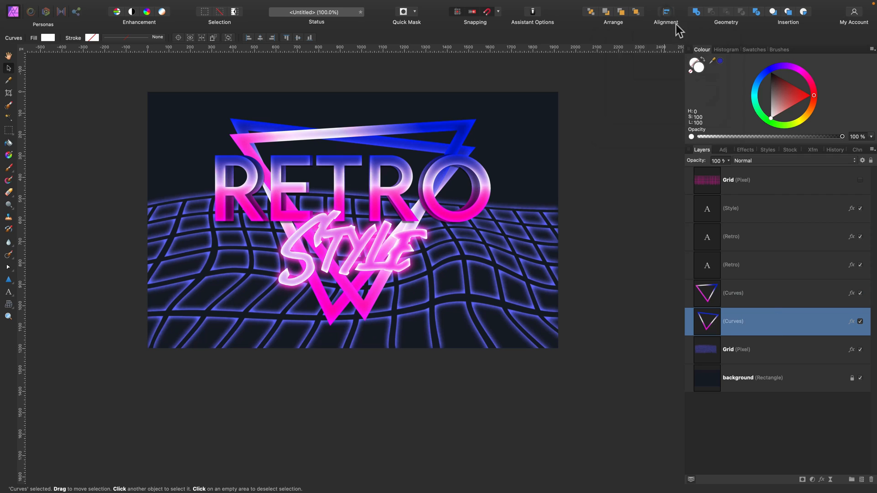
pyautogui.click(665, 11)
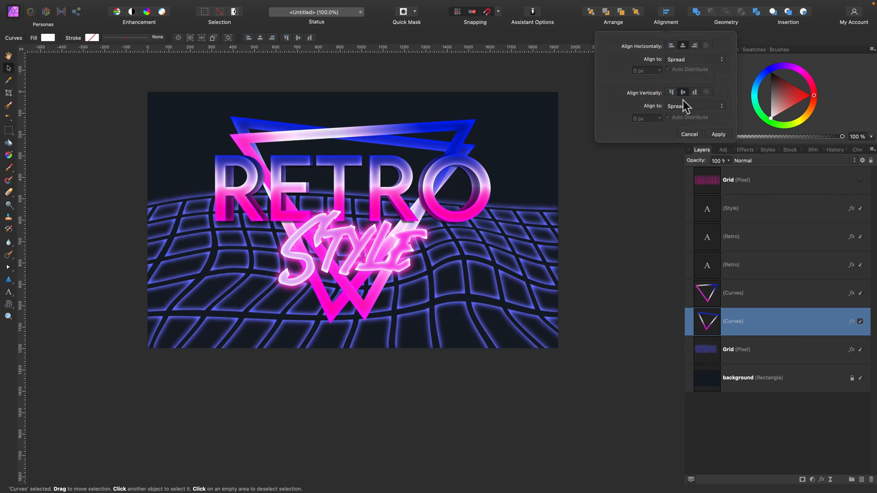
pyautogui.click(810, 479)
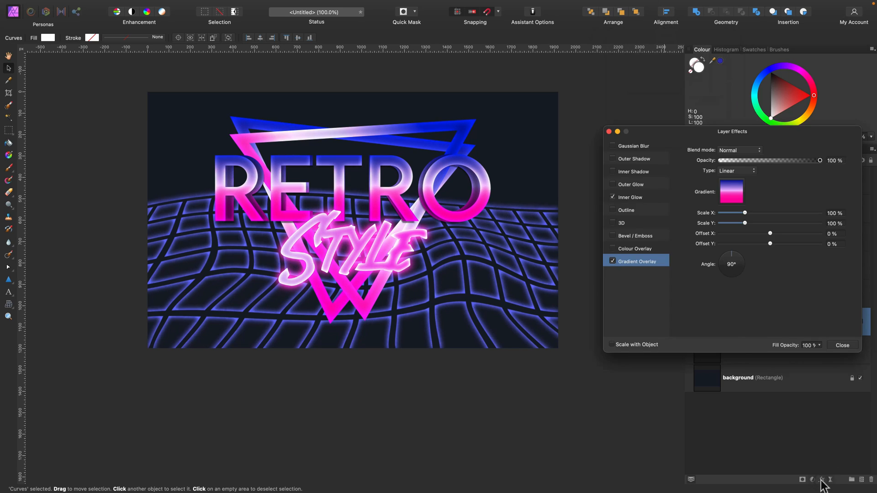
pyautogui.click(633, 146)
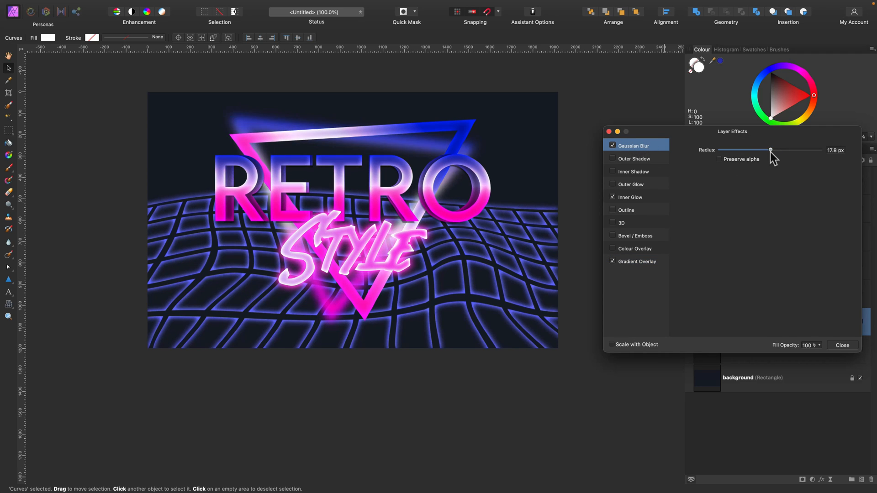
pyautogui.click(841, 345)
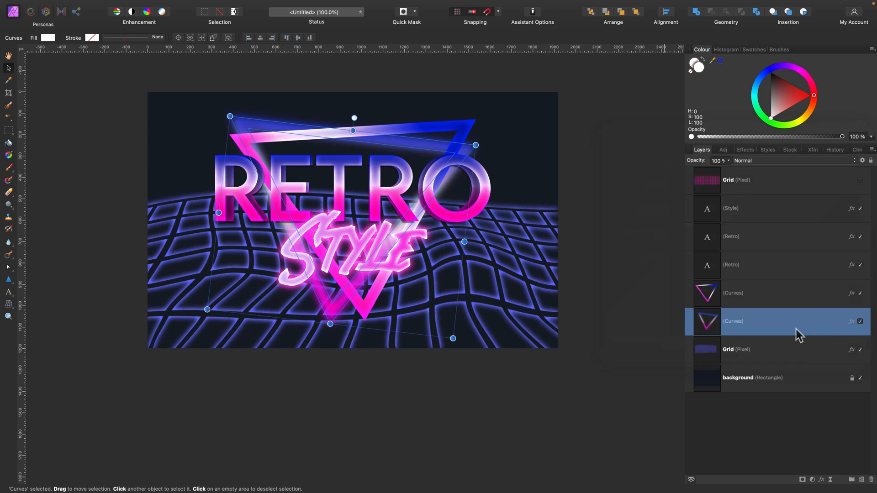
pyautogui.moveTo(763, 286)
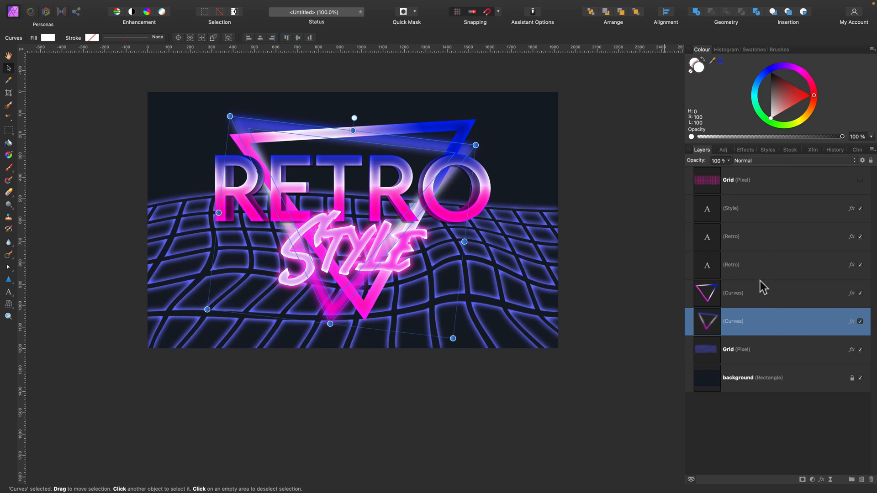
pyautogui.moveTo(755, 302)
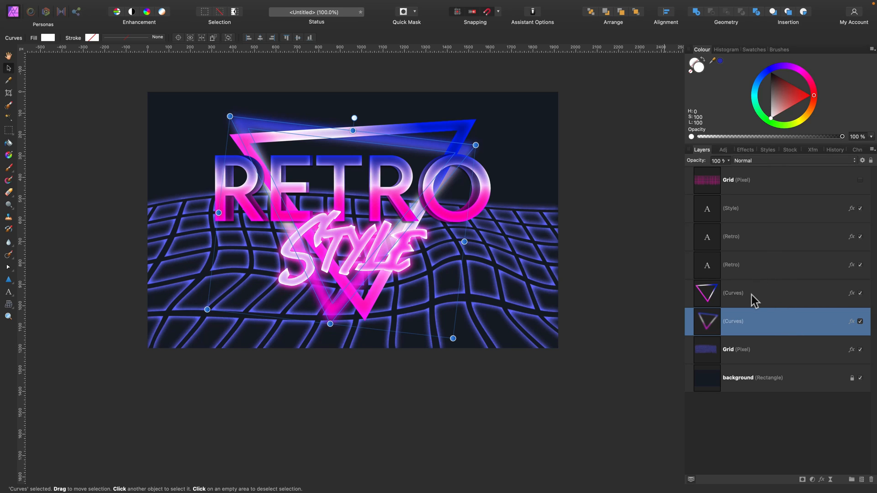
pyautogui.moveTo(772, 302)
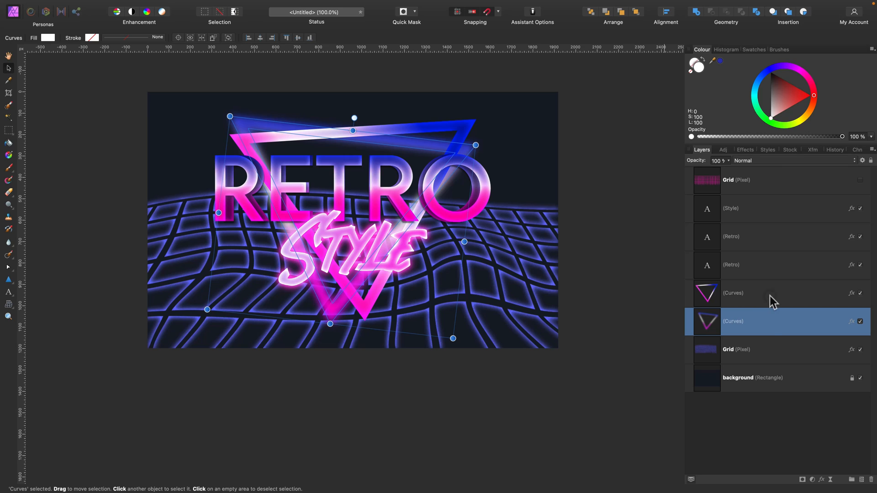
pyautogui.click(755, 237)
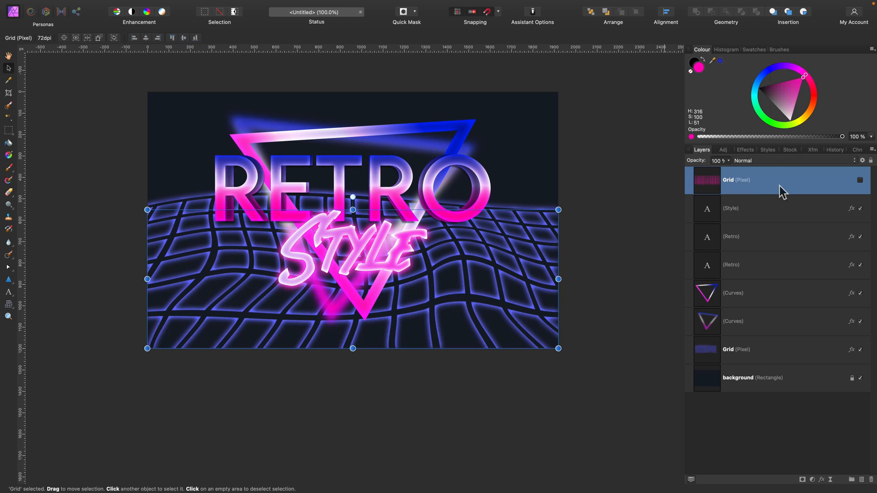
# - Select the Style text layer and pick the Rectangle Tool for a full-canvas rectangle
pyautogui.click(755, 208)
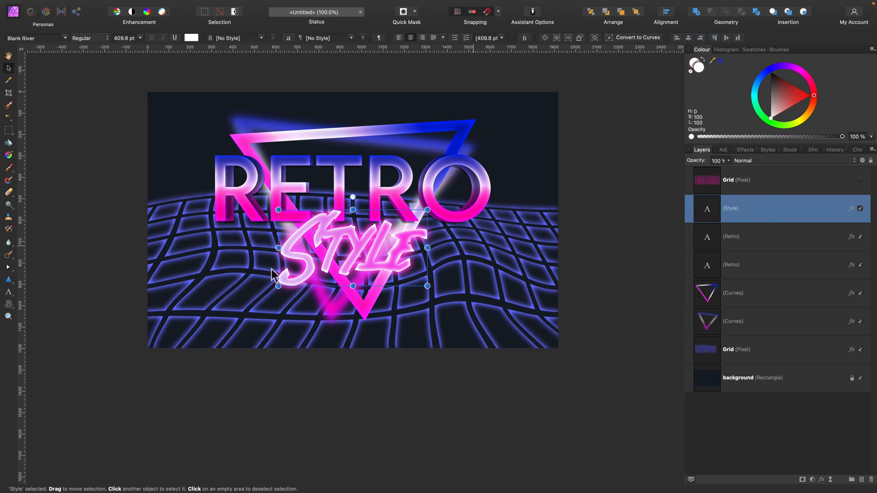
pyautogui.moveTo(15, 288)
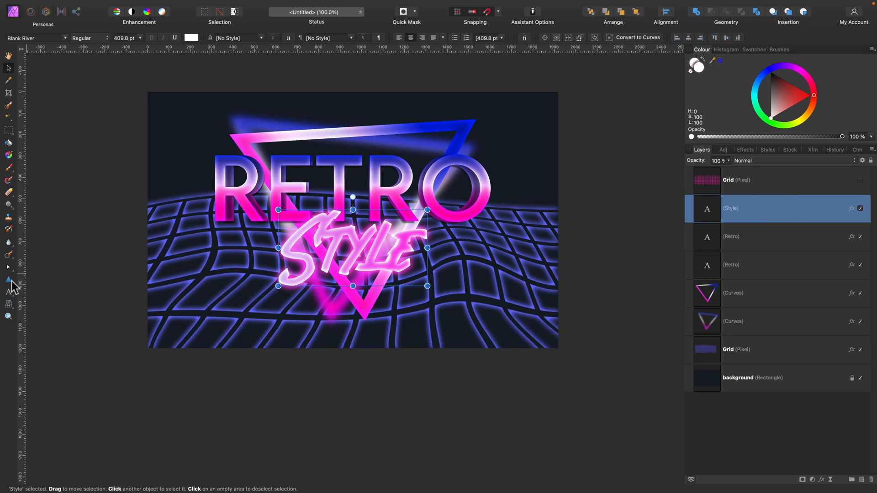
pyautogui.click(8, 280)
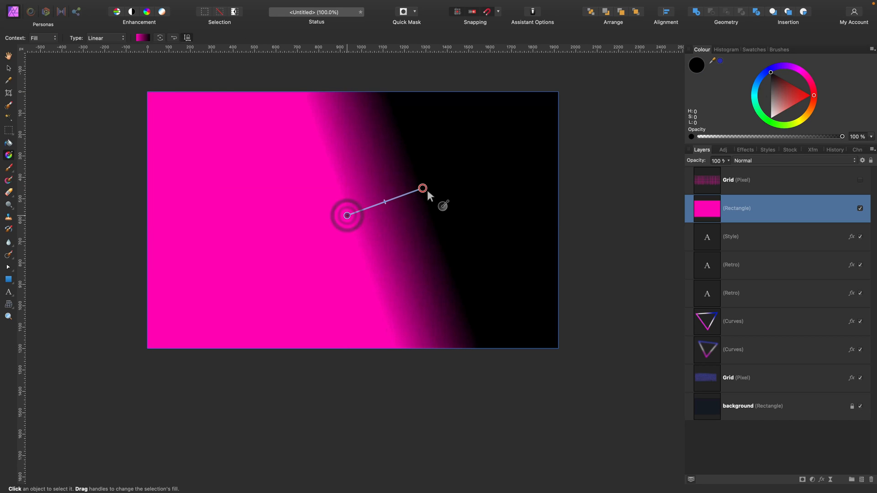
# - Switch the rectangle's gradient to Radial and recolour its dark stop deep blue
pyautogui.click(104, 37)
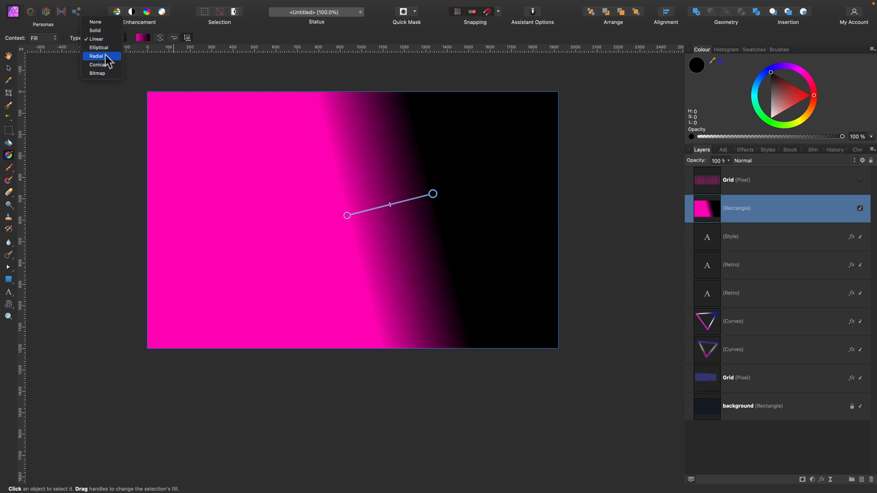
pyautogui.click(96, 55)
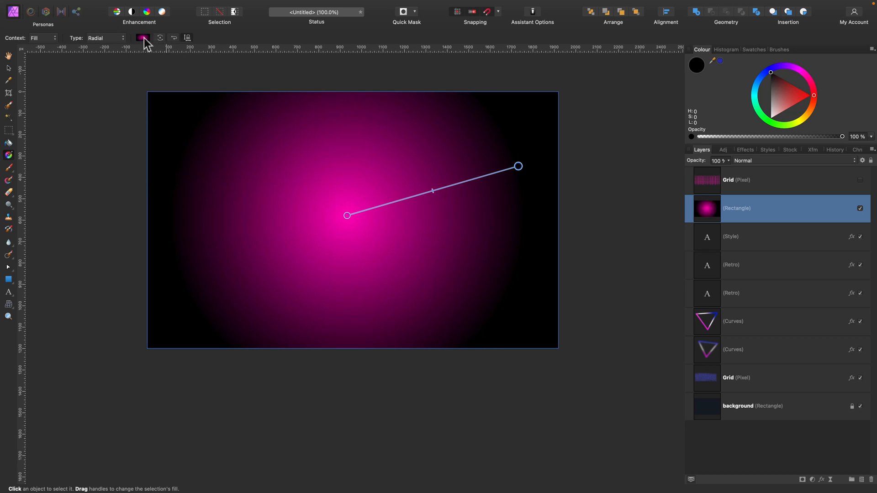
pyautogui.click(143, 38)
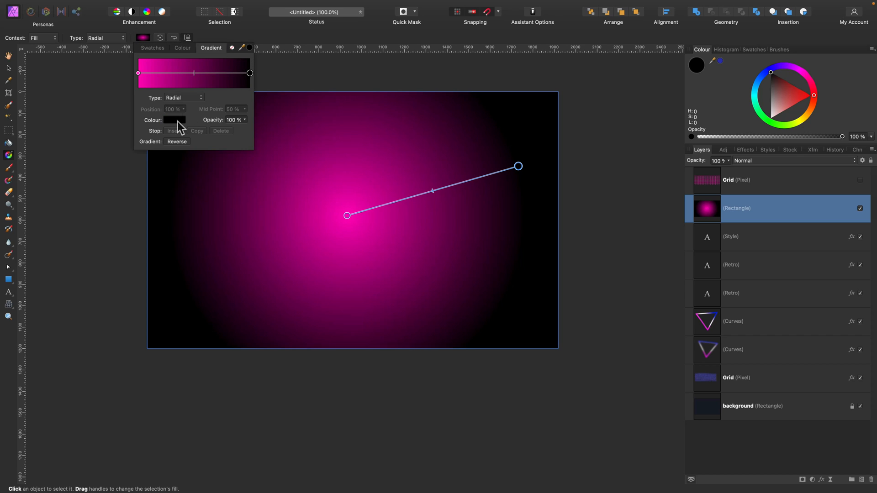
pyautogui.click(174, 120)
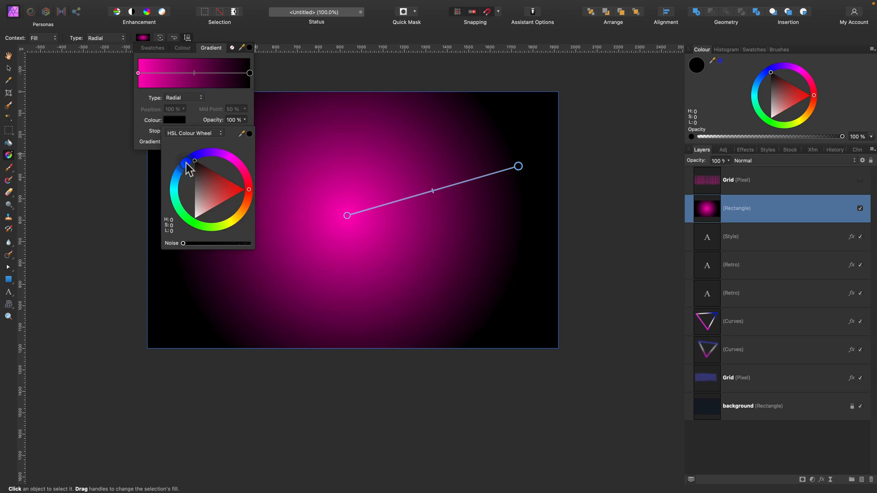
pyautogui.click(194, 189)
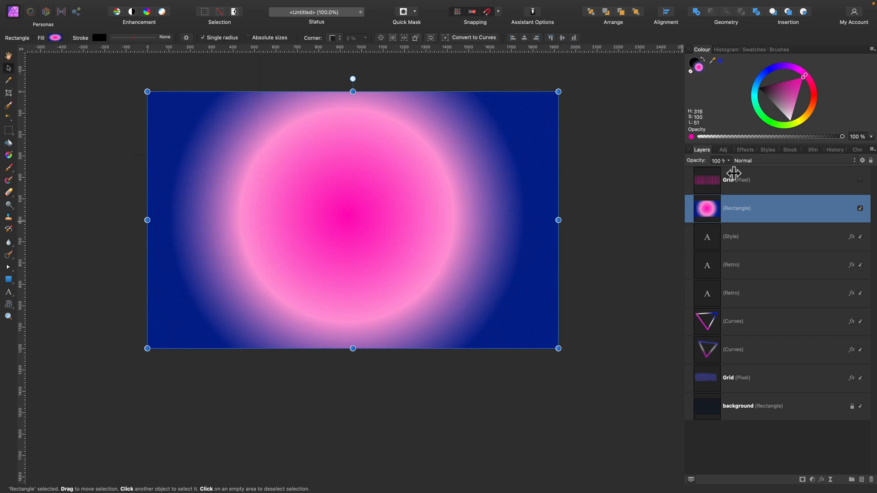
# - Blend the radial spotlight rectangle as Overlay at 50% and toggle its visibility to compare
pyautogui.click(750, 162)
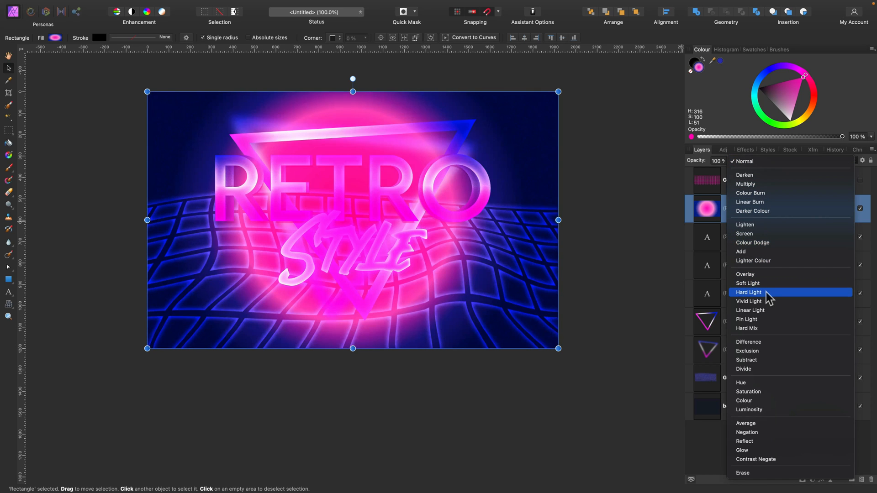
pyautogui.moveTo(748, 329)
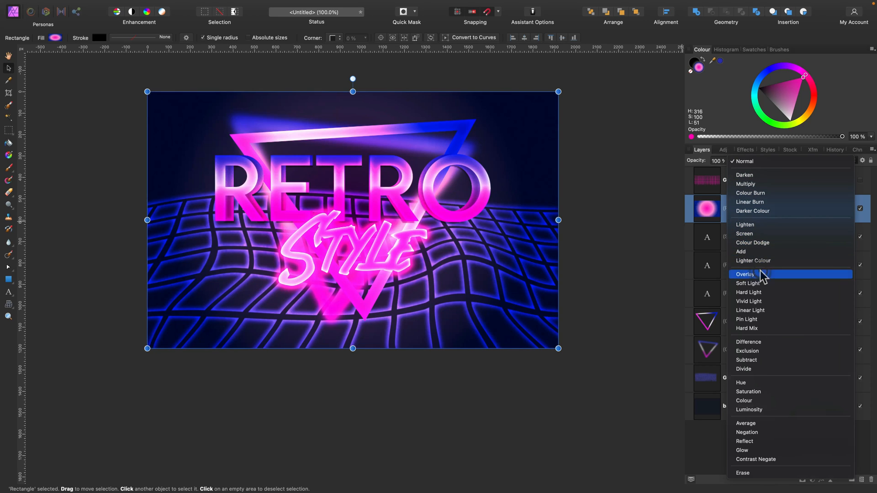
pyautogui.click(744, 274)
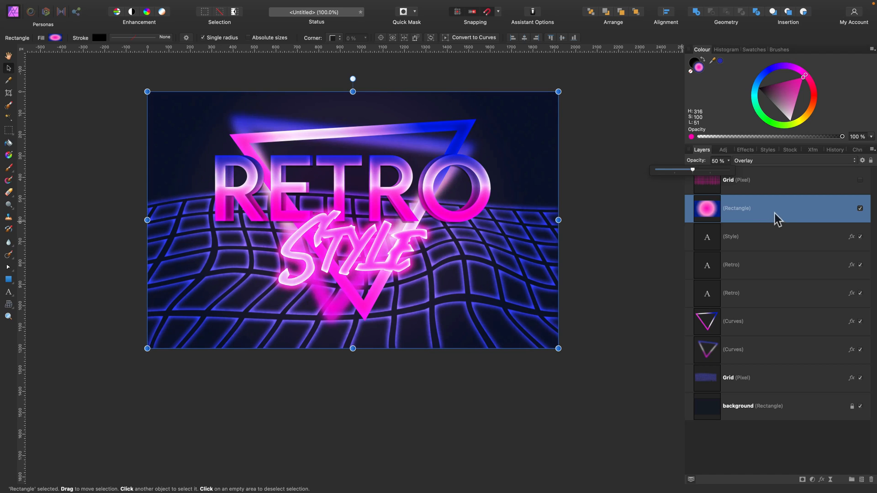
pyautogui.click(860, 209)
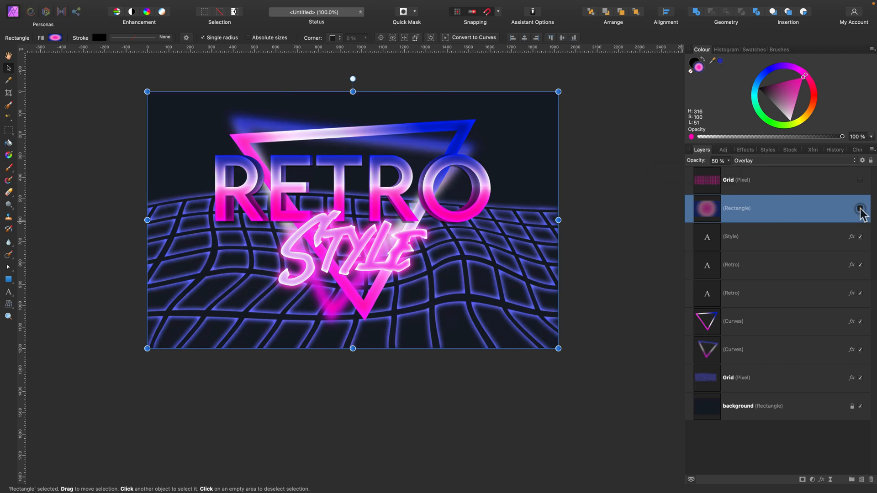
pyautogui.click(860, 210)
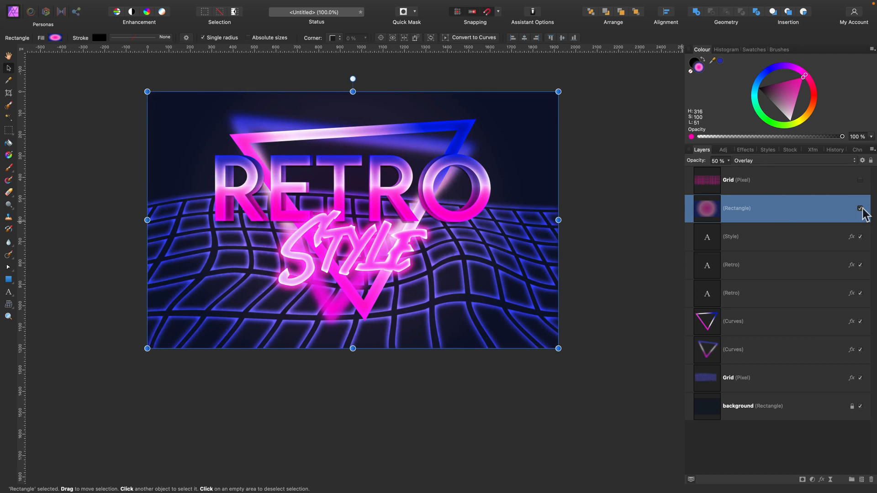
pyautogui.click(860, 209)
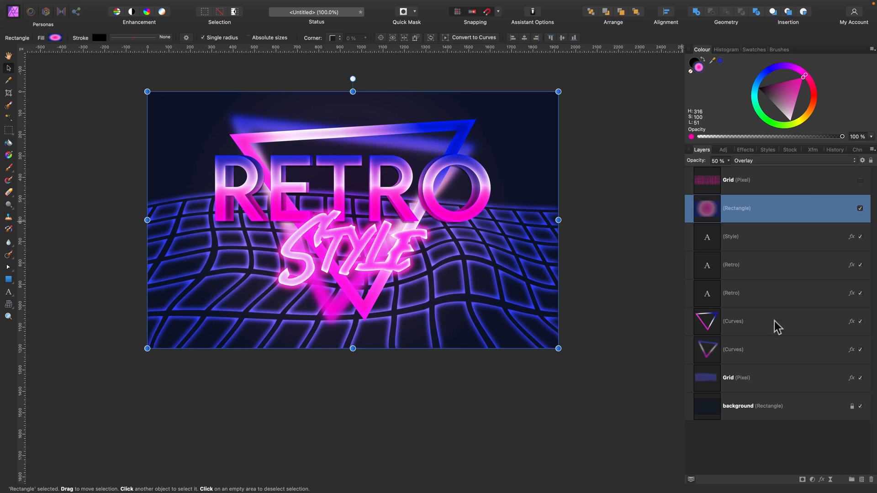
pyautogui.click(733, 321)
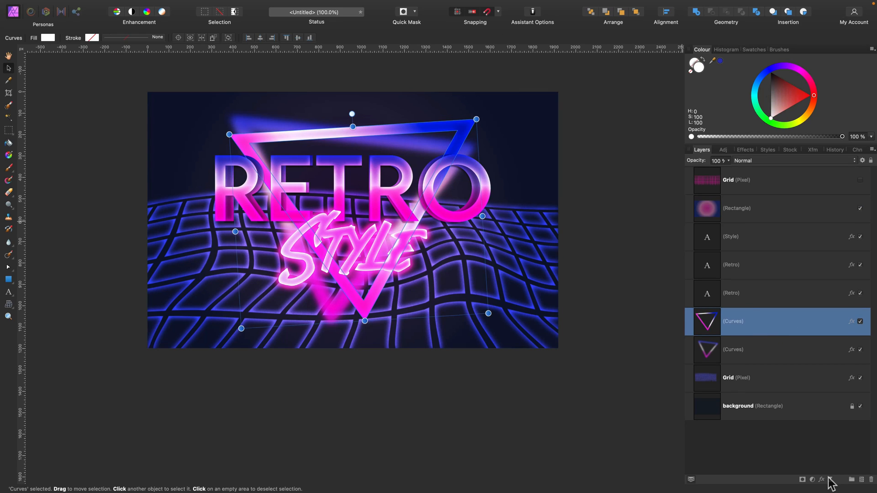
# - Adjust Layer Effects on both triangle layers, adding Gaussian Blur 16.2 px and fill opacity
pyautogui.click(821, 479)
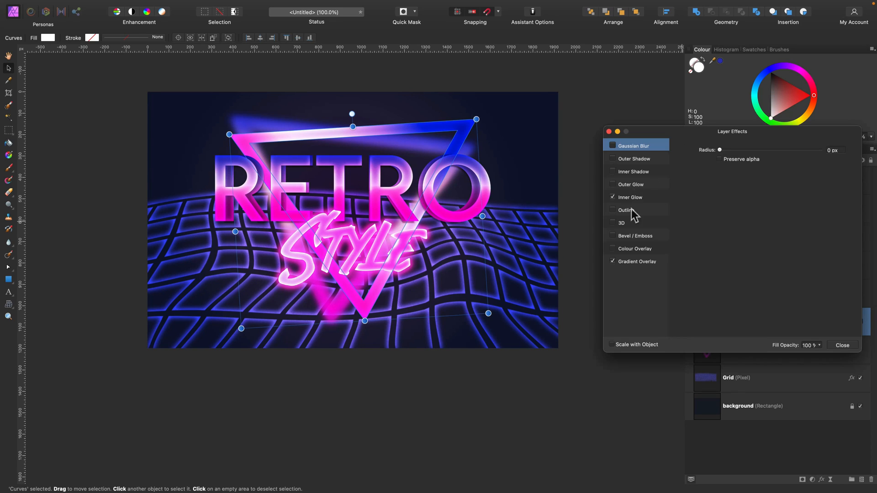
pyautogui.moveTo(810, 356)
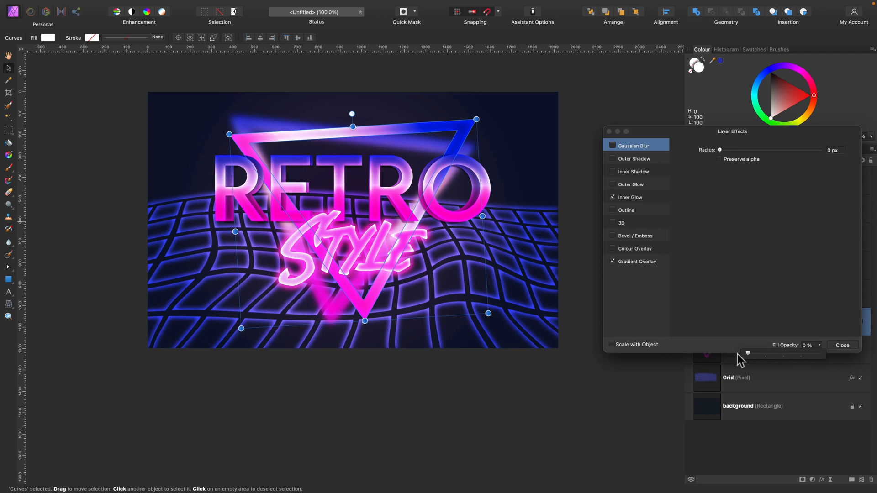
pyautogui.click(842, 346)
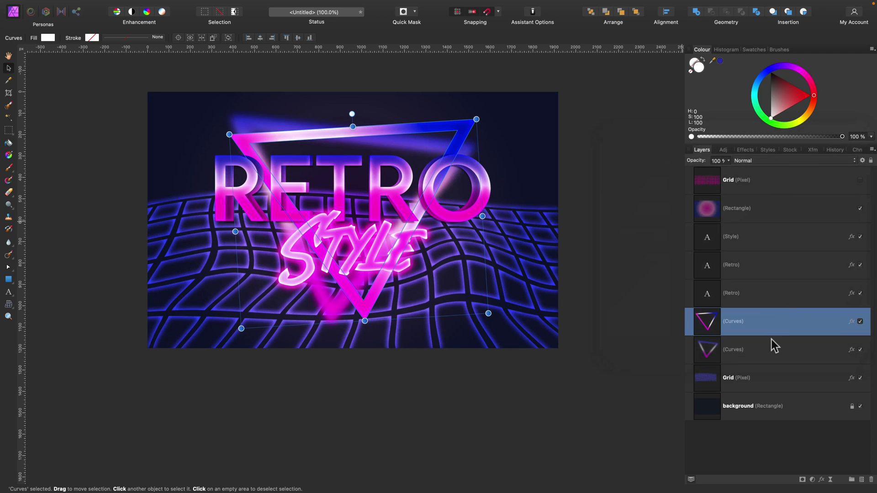
pyautogui.click(851, 321)
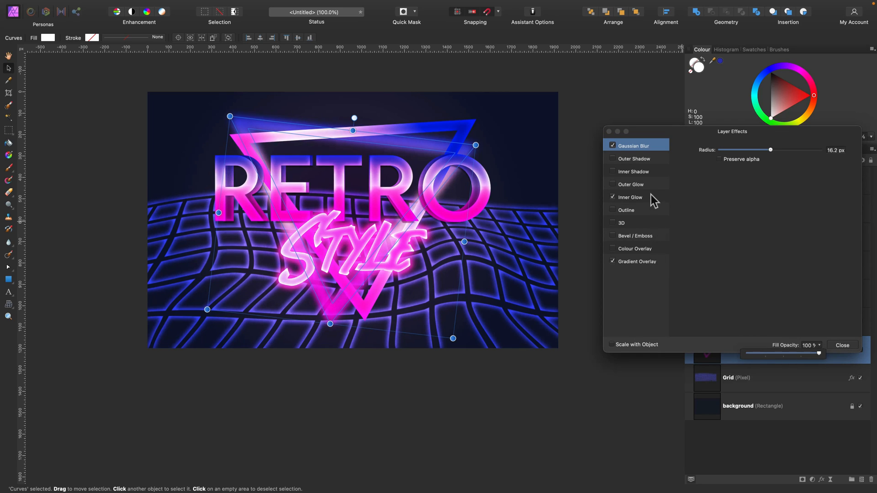
pyautogui.click(637, 261)
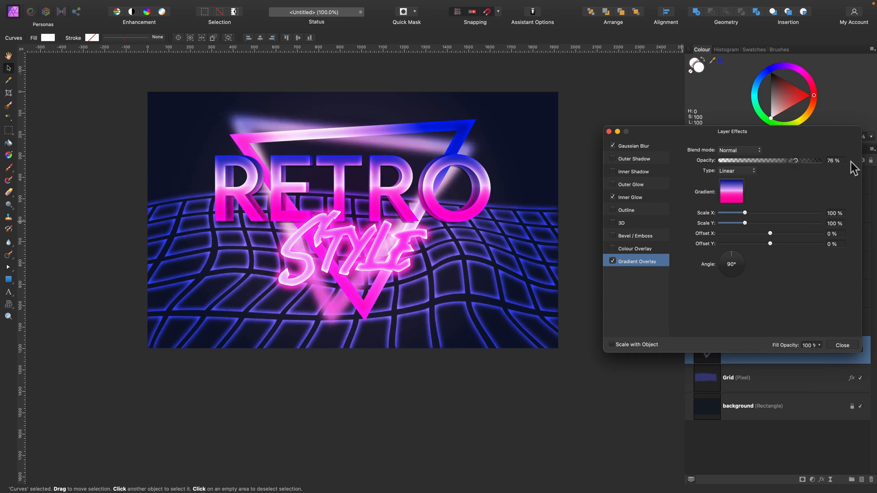
pyautogui.click(841, 346)
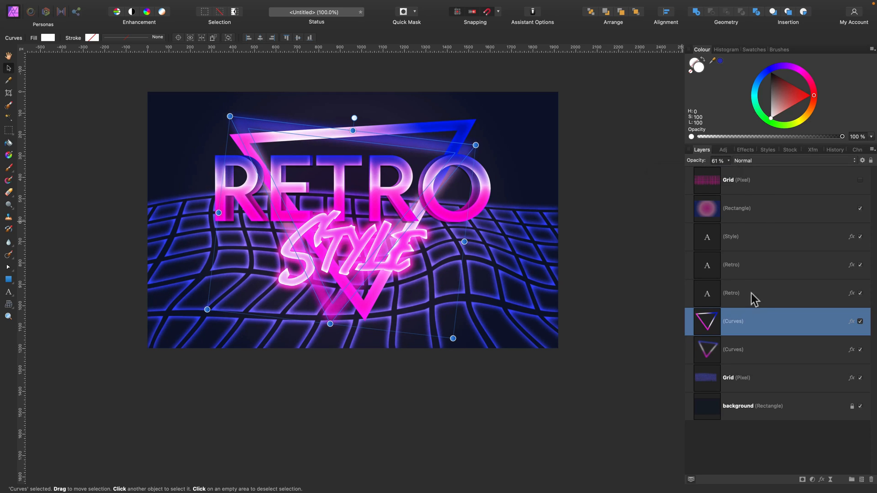
# - Lower the triangle layer's opacity to about half
pyautogui.click(755, 161)
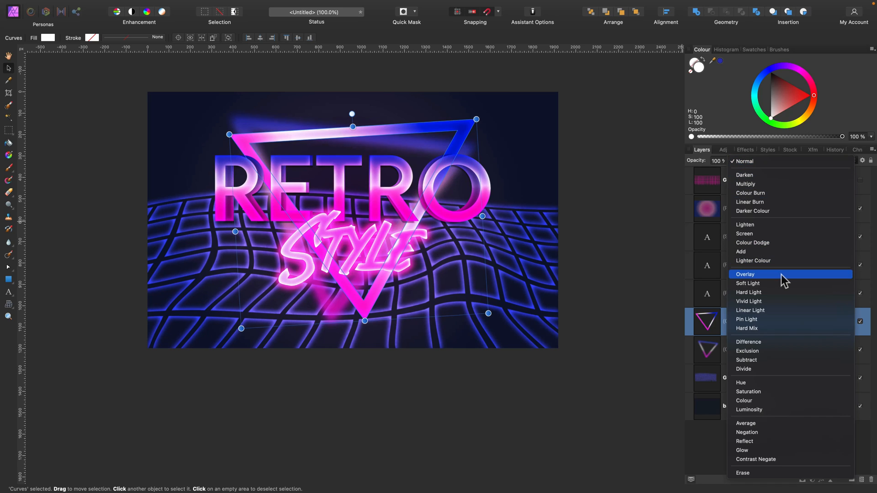
pyautogui.moveTo(745, 161)
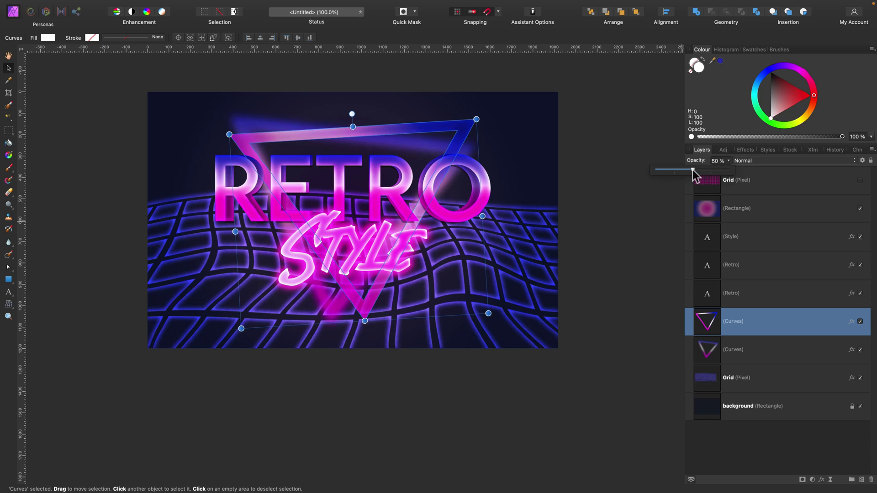
pyautogui.click(764, 293)
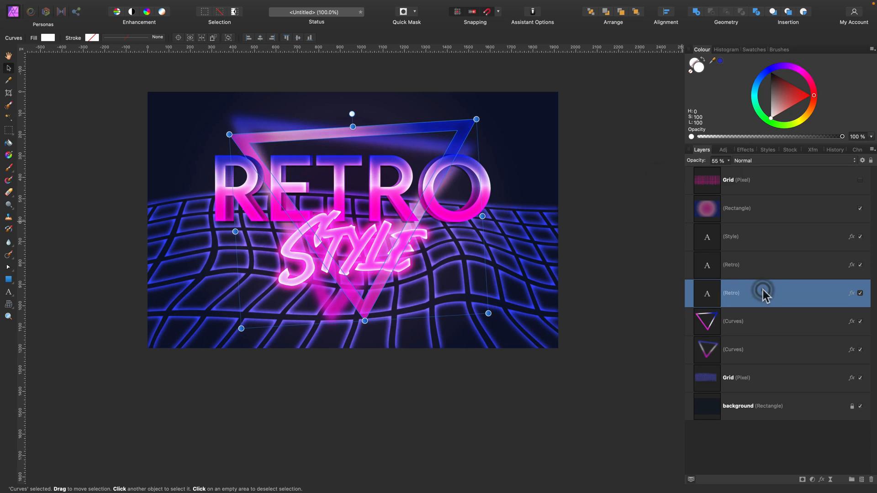
pyautogui.click(614, 155)
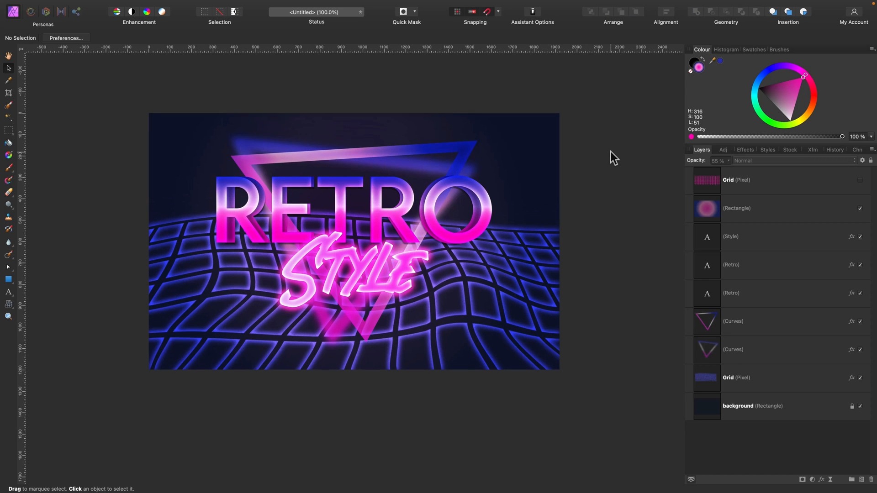
pyautogui.click(744, 378)
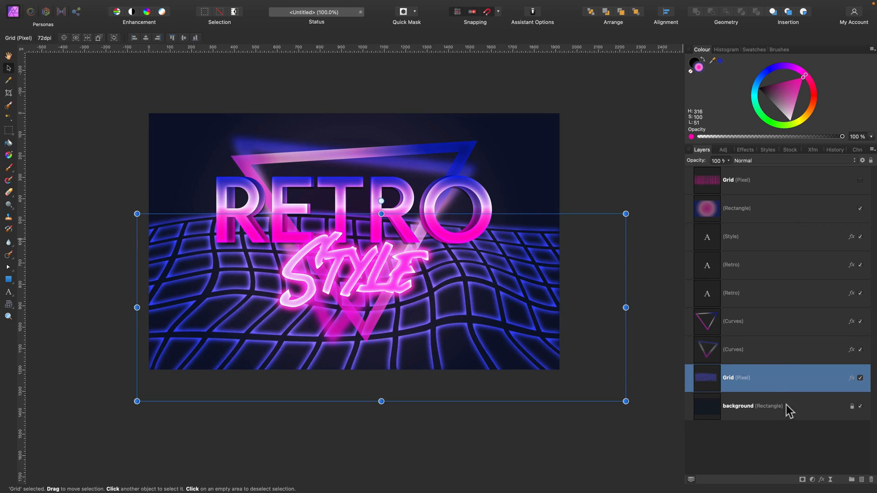
pyautogui.click(852, 378)
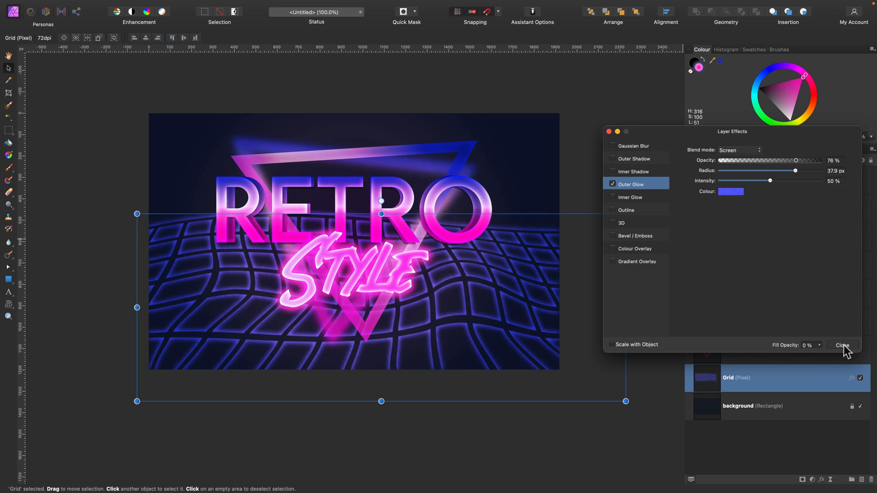
pyautogui.press('cmd+0')
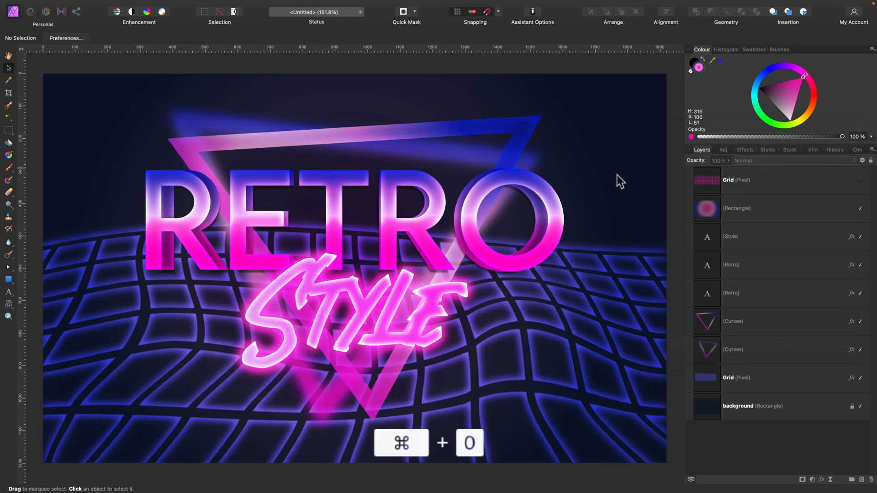
pyautogui.press('cmd+0')
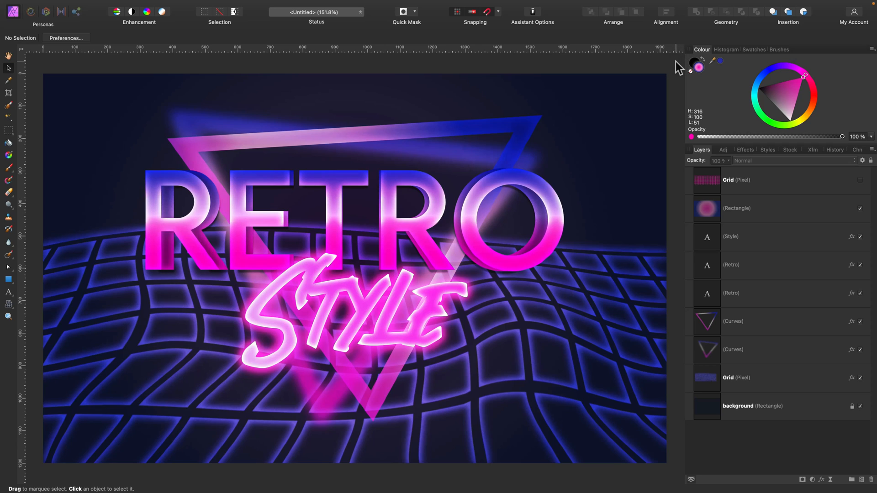